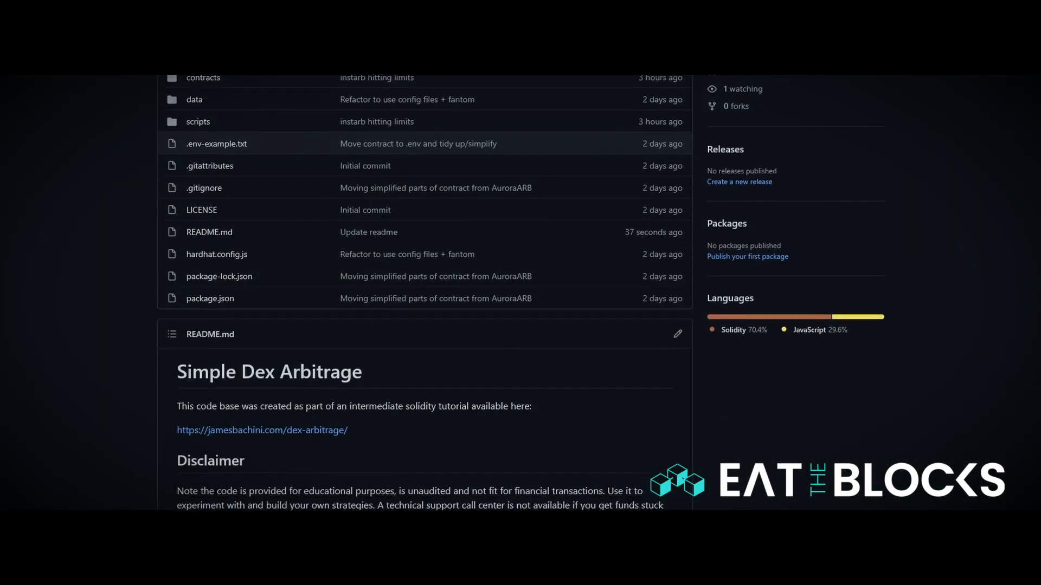
Step: Scroll the DEX-Arbitrage README down to its Disclaimer and Setup Instructions
scroll("down", 3)
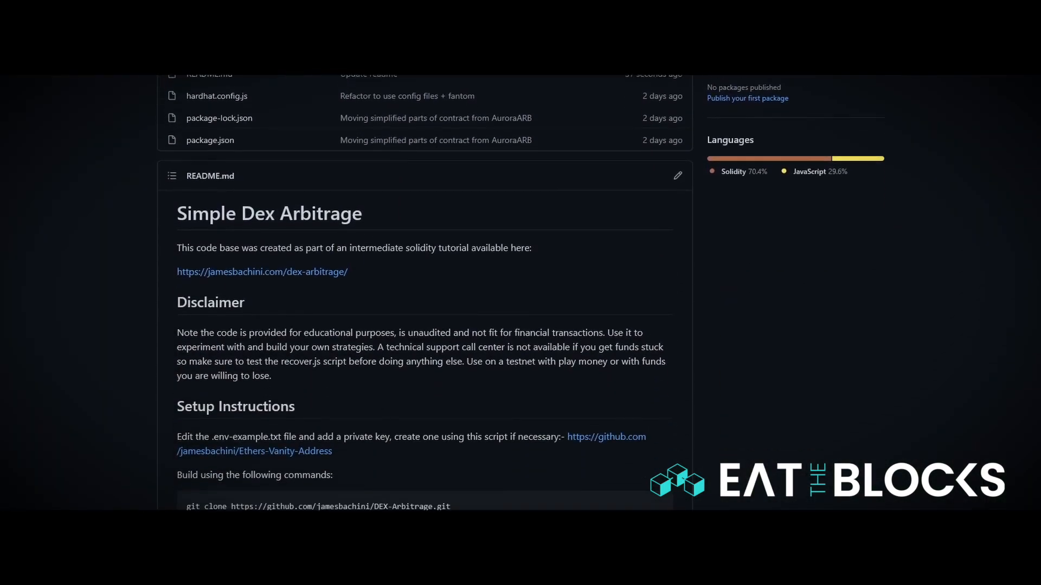
scroll("down", 3)
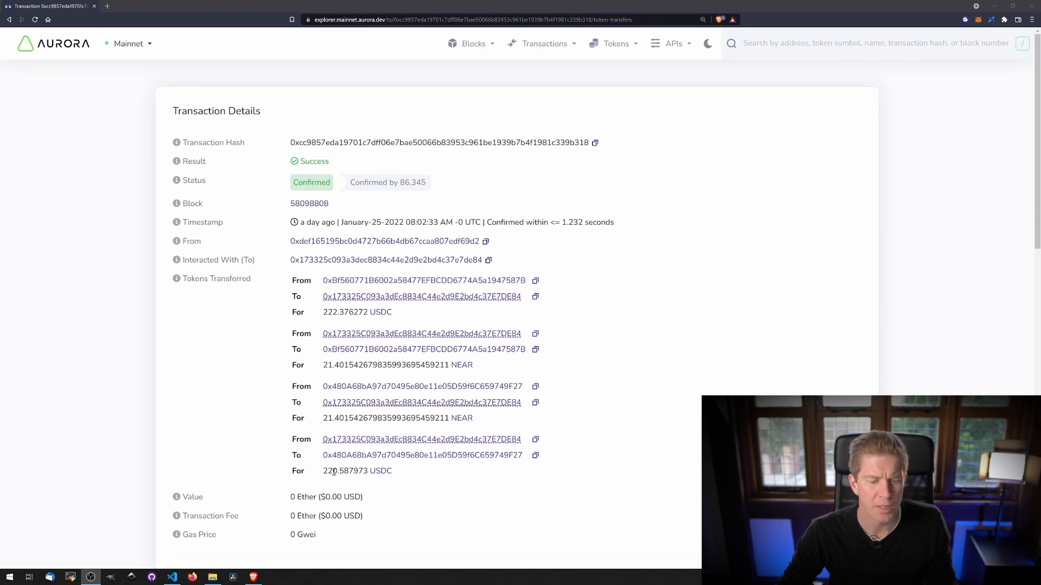
Step: Highlight the NEAR amount and the 222.376272 USDC amount under Tokens Transferred
double_click(341, 471)
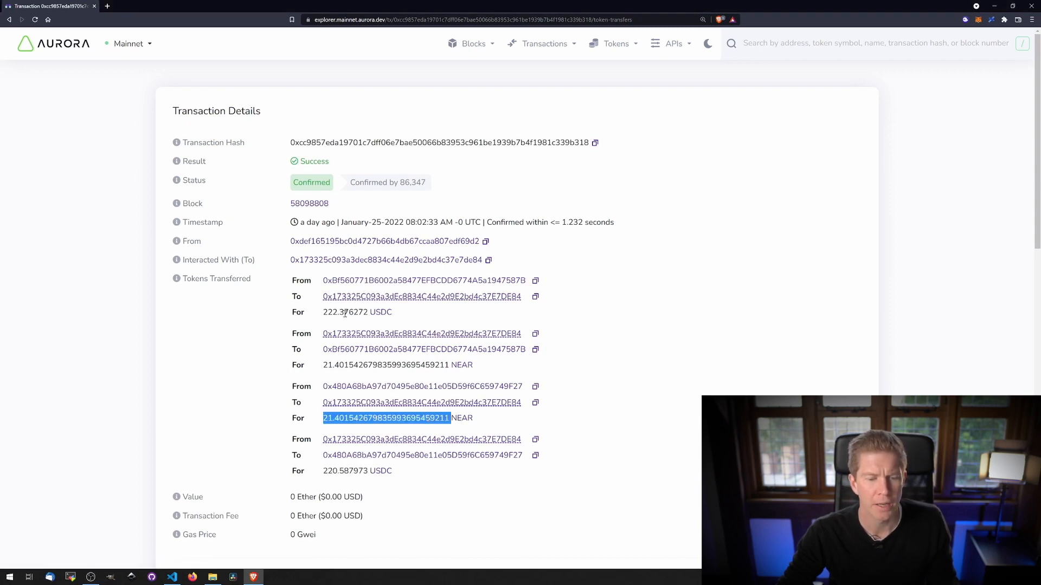
double_click(341, 312)
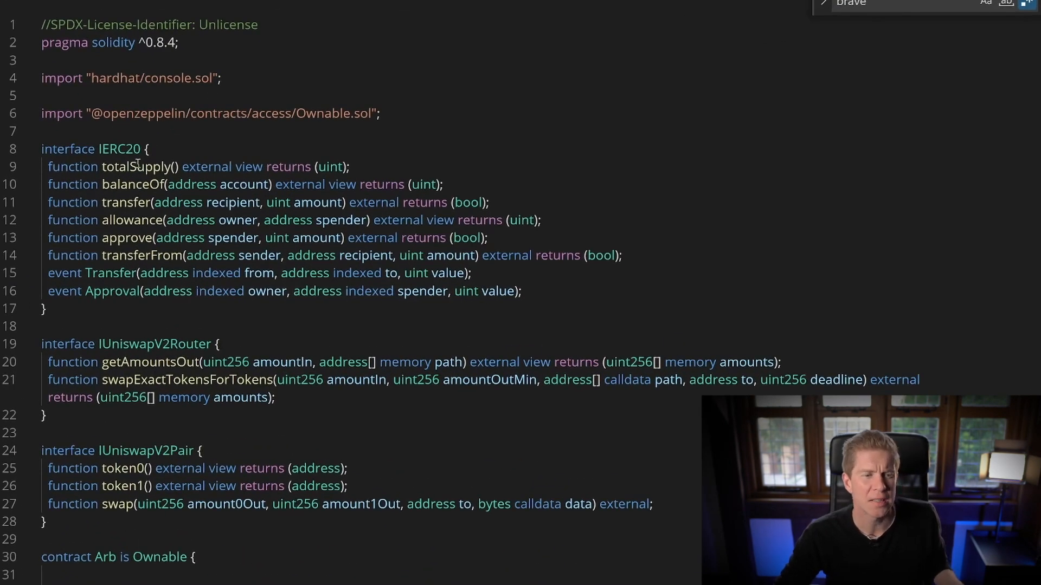
Step: Scroll Arb.sol past the interfaces to swap, getAmountOutMin and estimateDualDexTrade
scroll("down", 3)
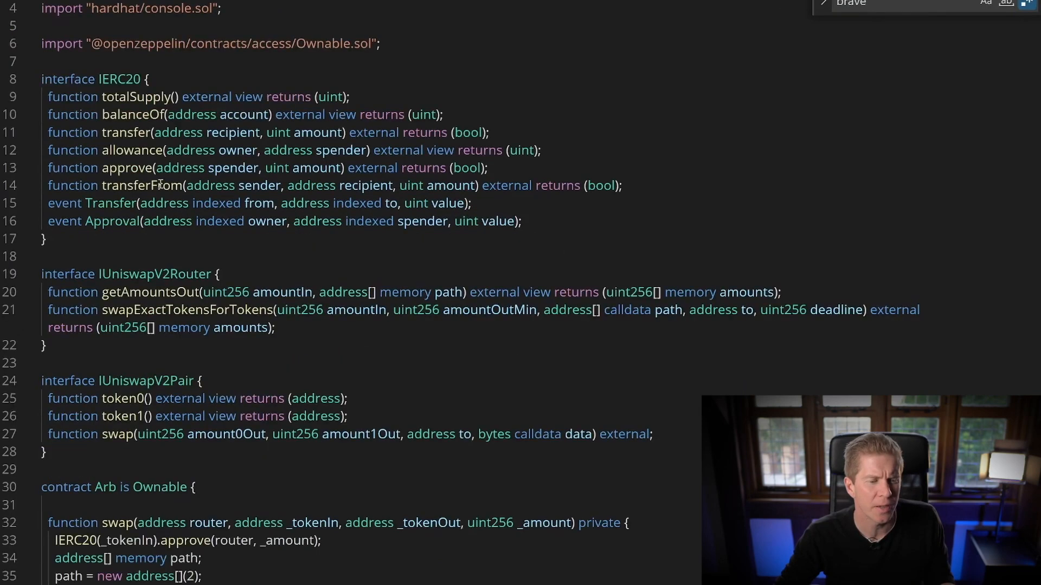
scroll("down", 3)
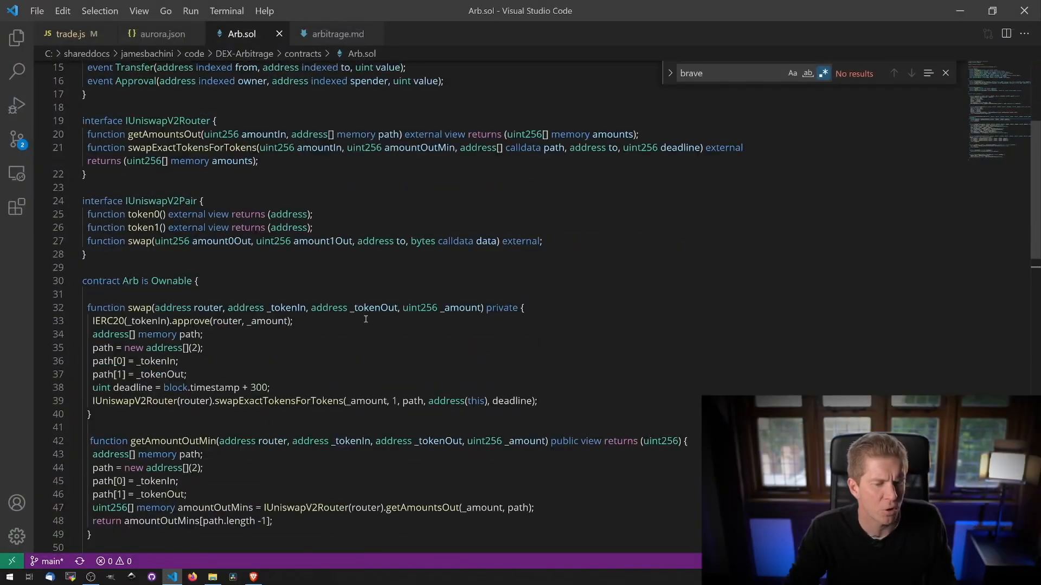
scroll("down", 3)
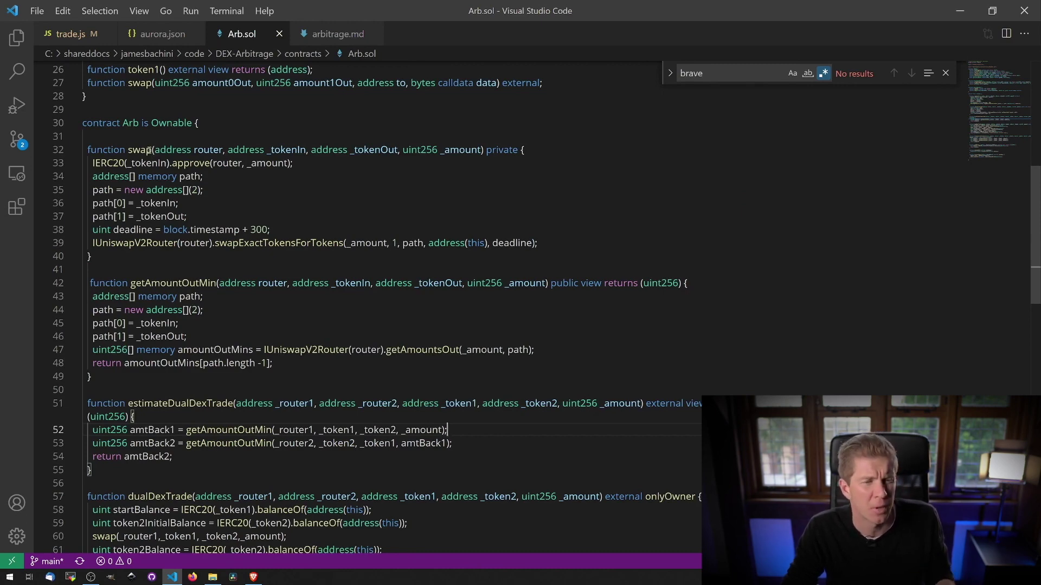
scroll("down", 3)
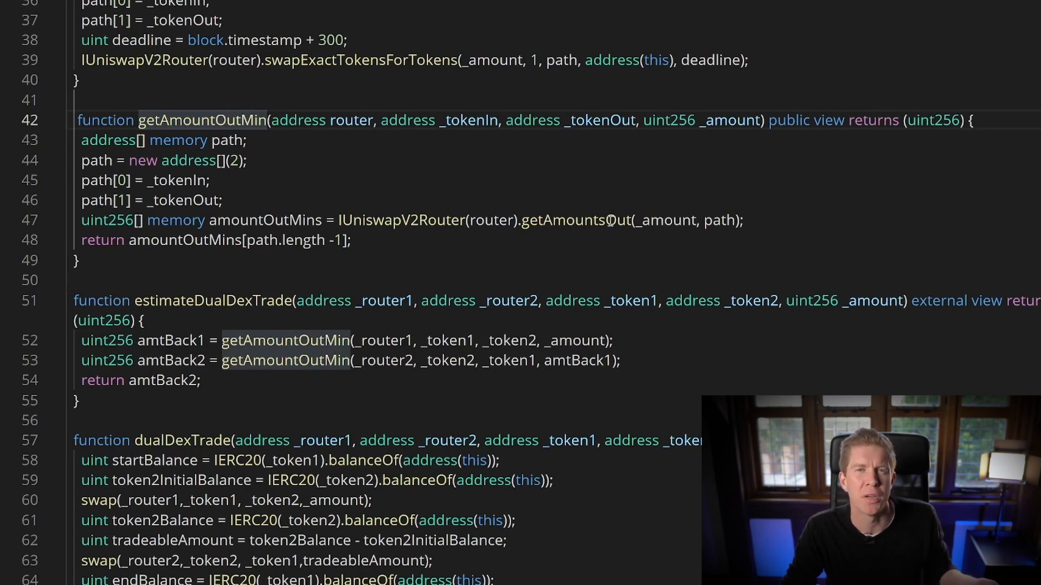
mouse_move(609, 211)
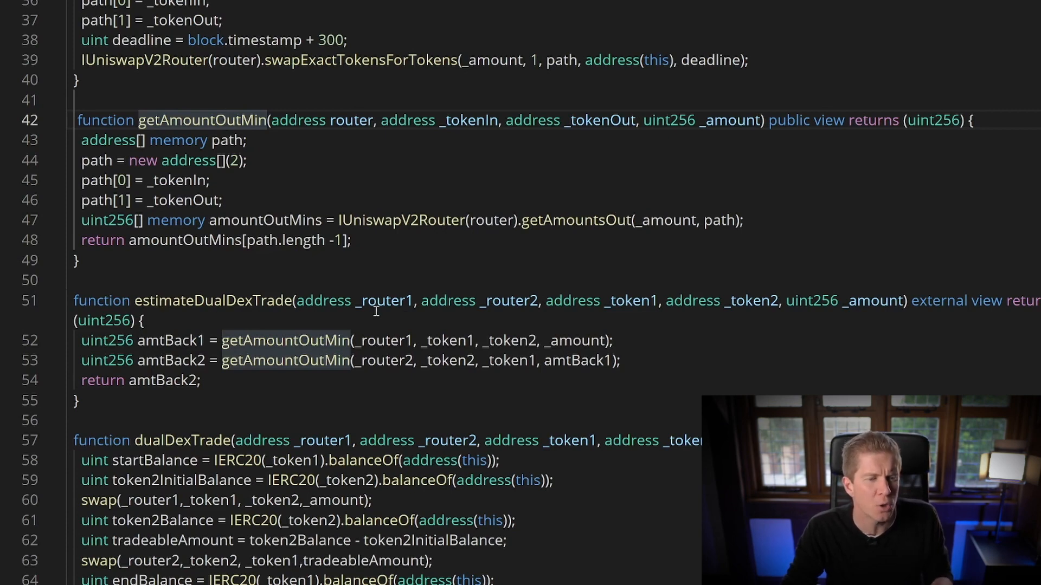
Step: Select the estimateDualDexTrade name, then scroll to dualDexTrade and estimateTriDexTrade
left_click(196, 300)
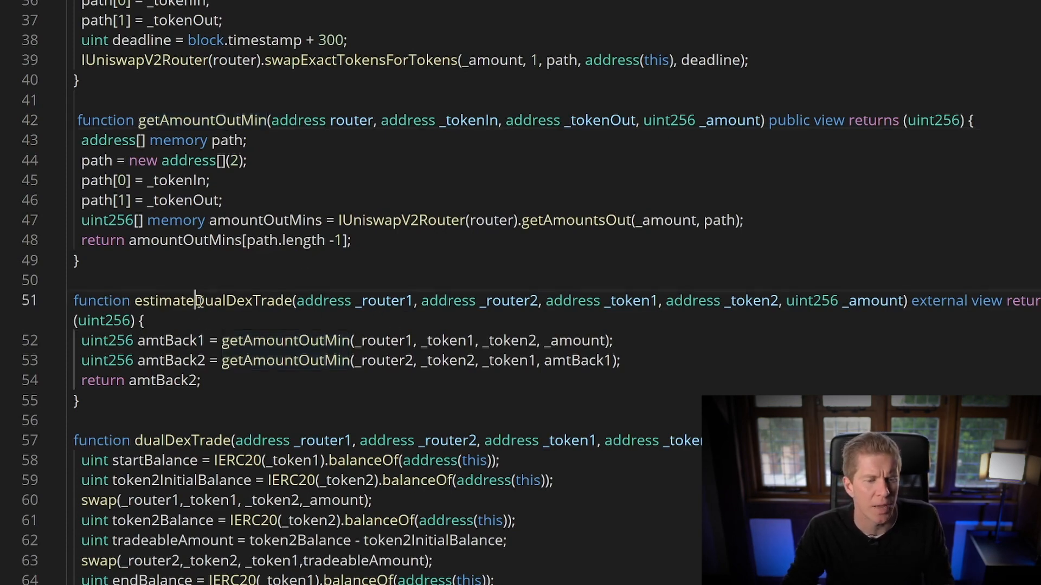
double_click(197, 300)
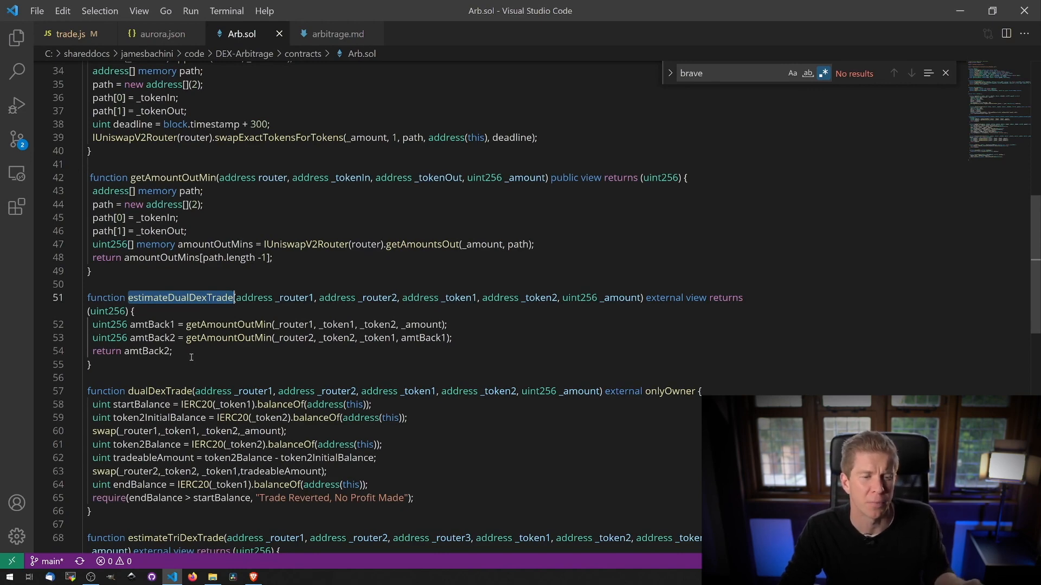
scroll("down", 3)
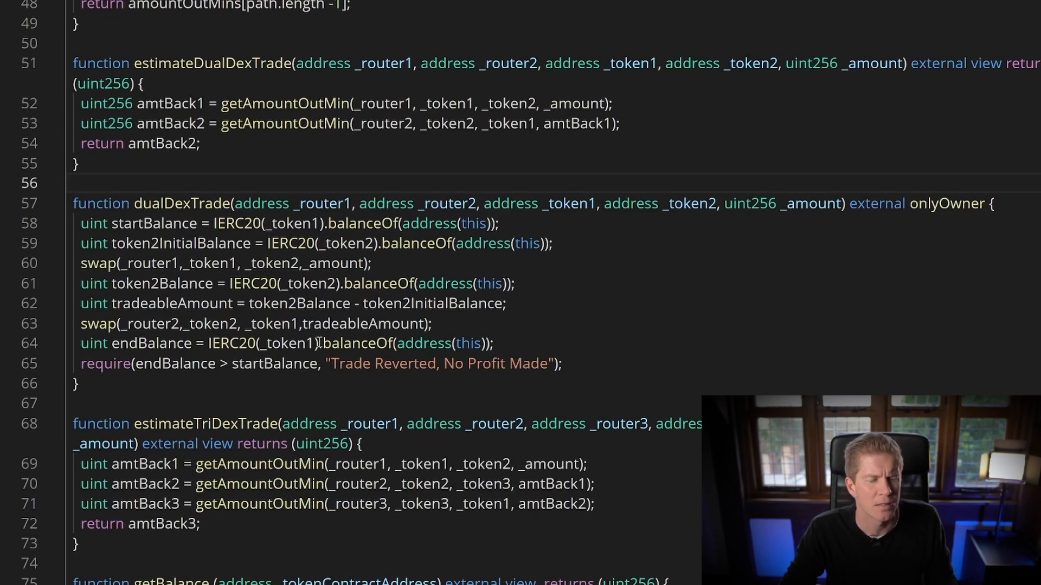
double_click(174, 364)
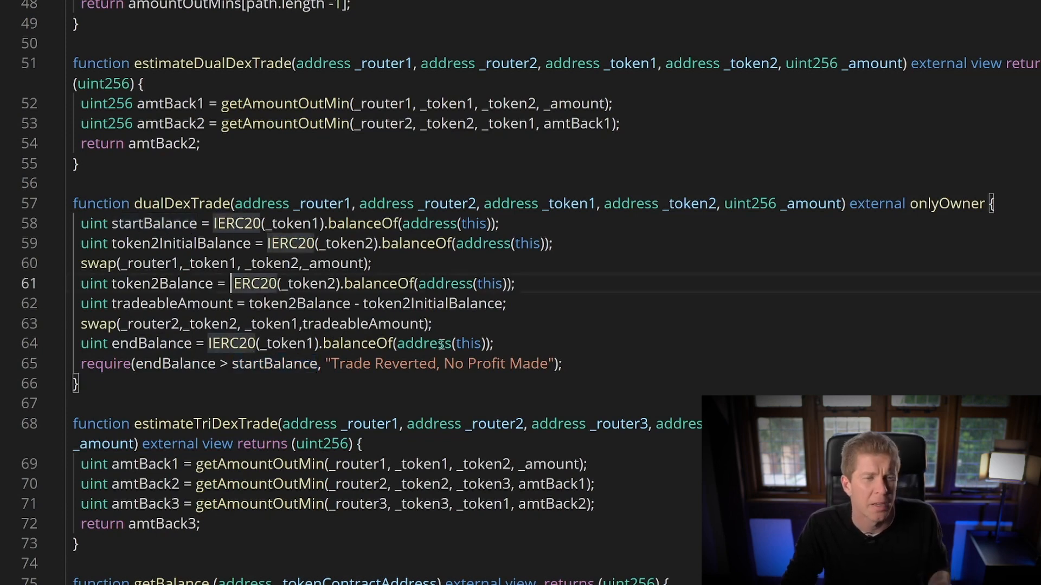
mouse_move(438, 337)
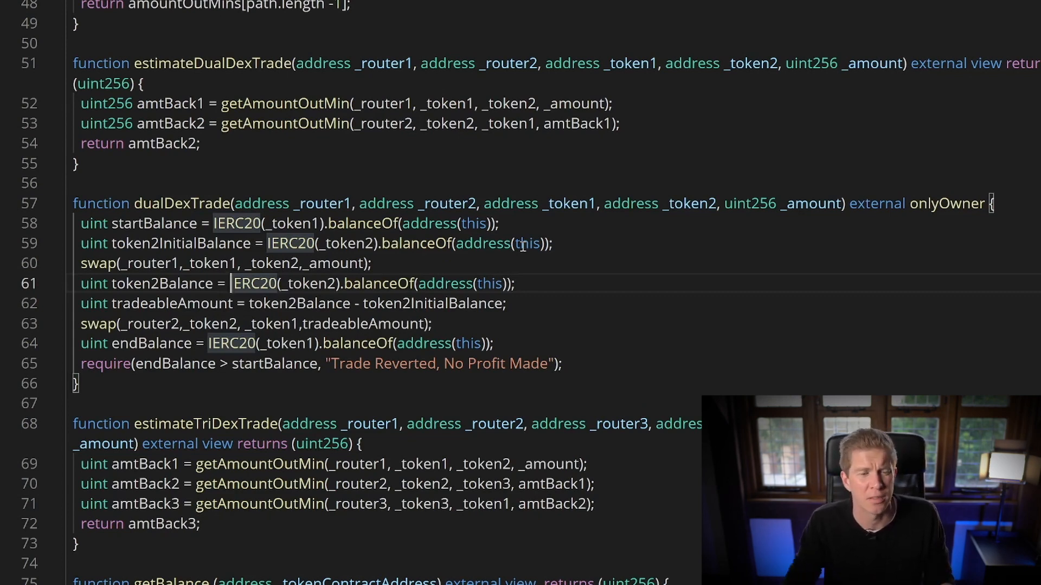
scroll("down", 3)
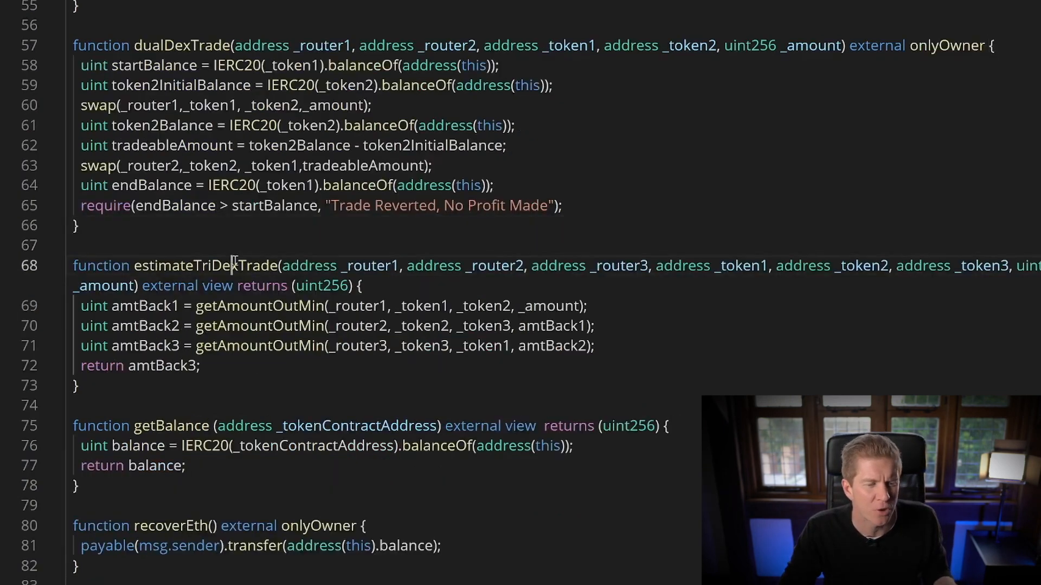
double_click(204, 266)
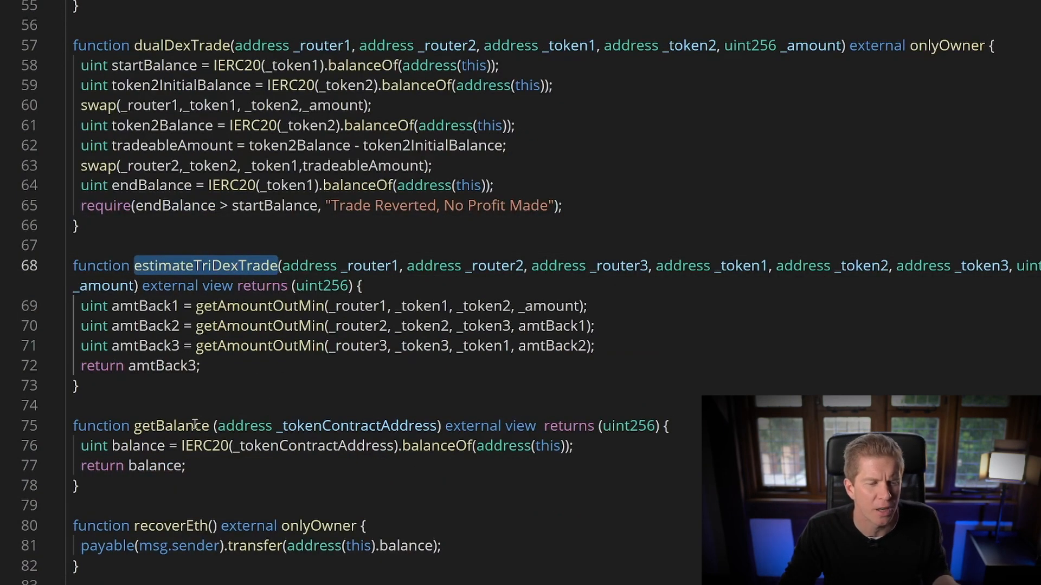
scroll("down", 3)
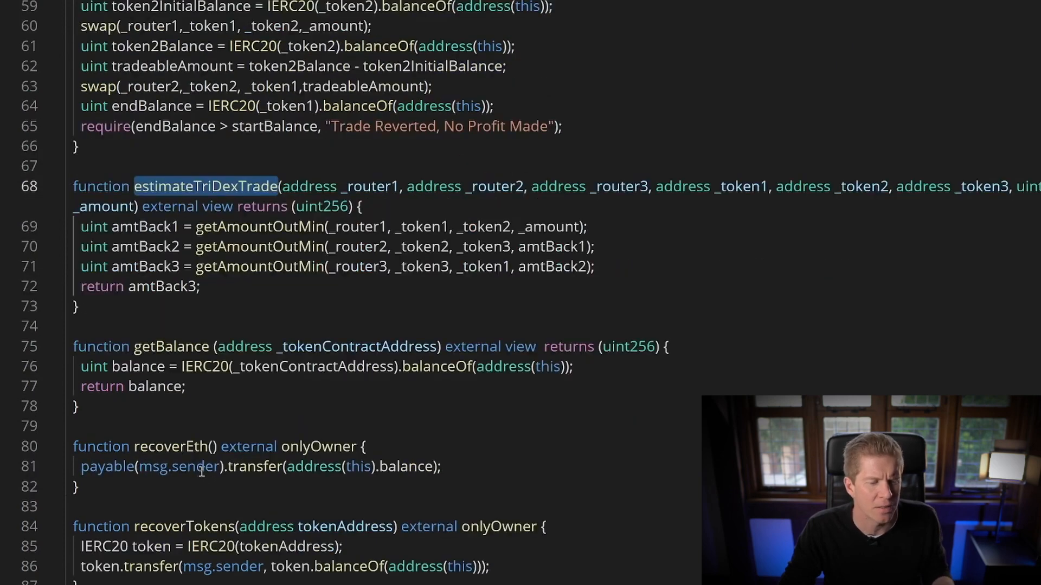
mouse_move(204, 527)
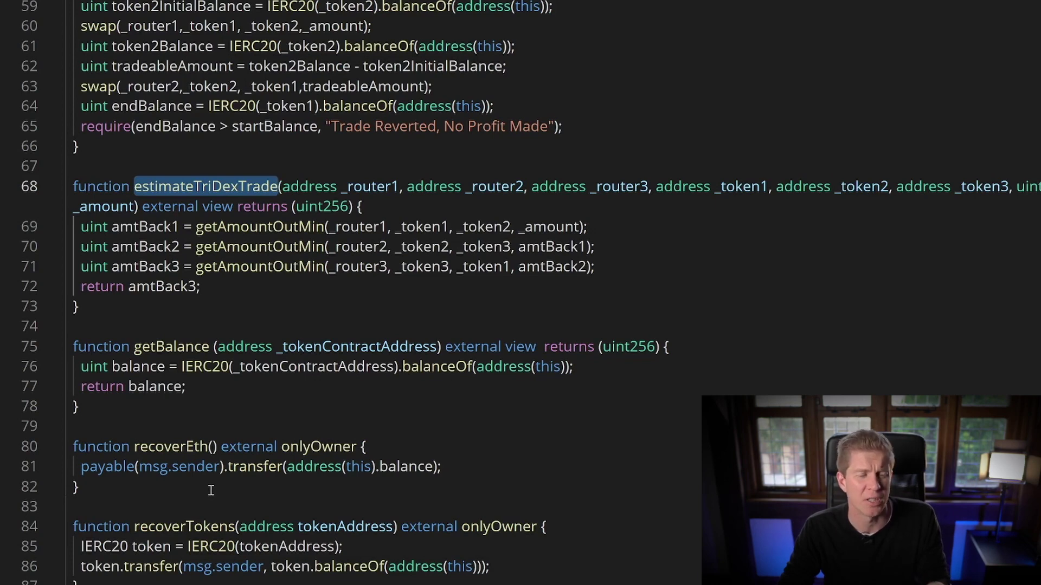
double_click(183, 527)
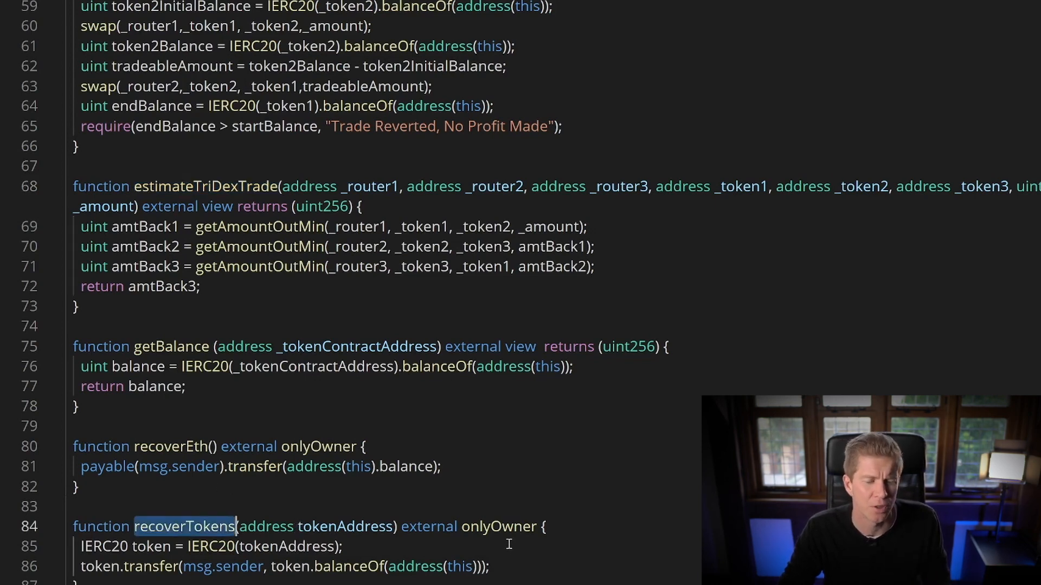
double_click(498, 526)
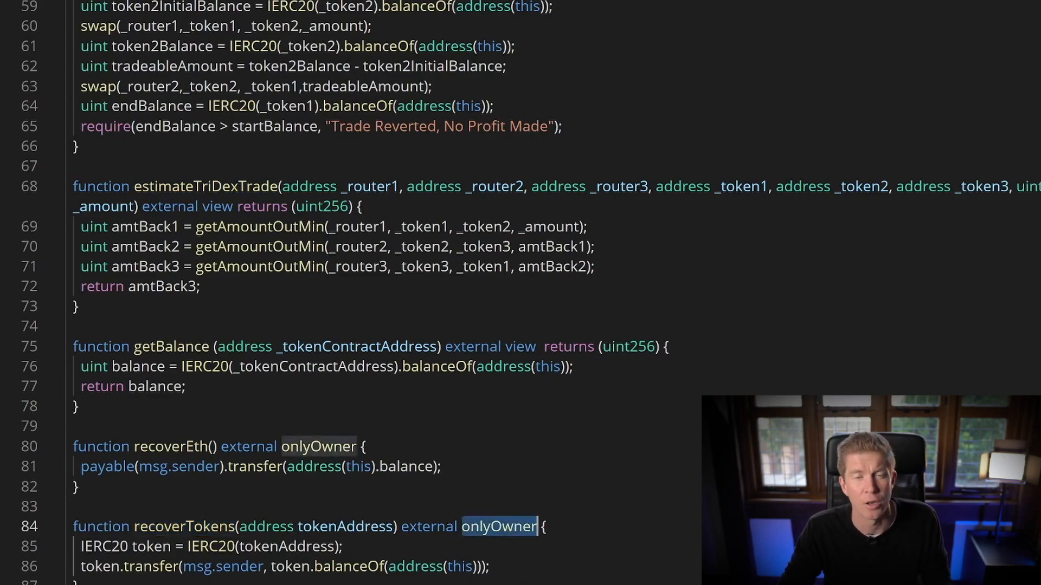
left_click(162, 34)
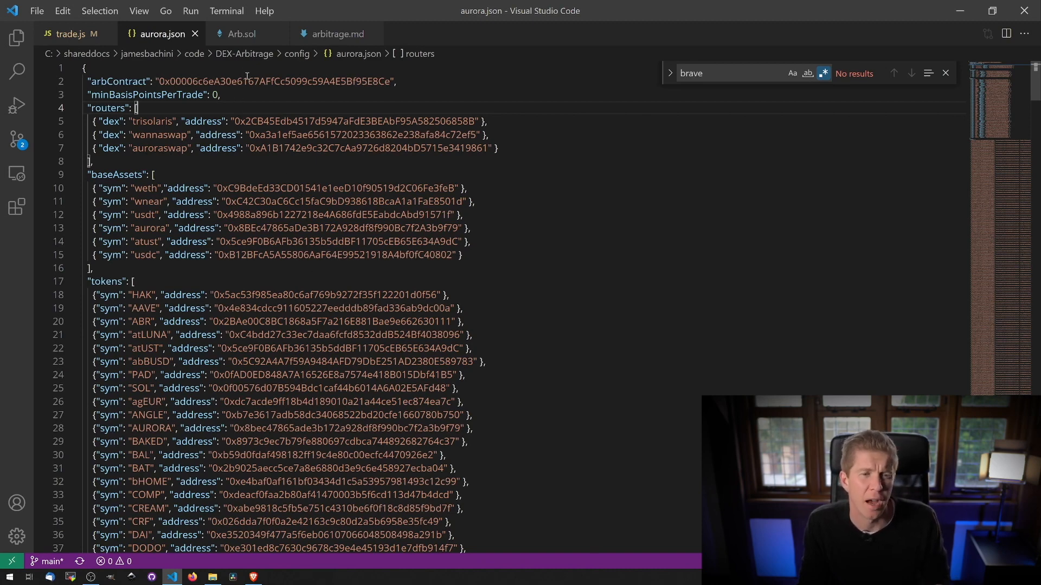
double_click(273, 81)
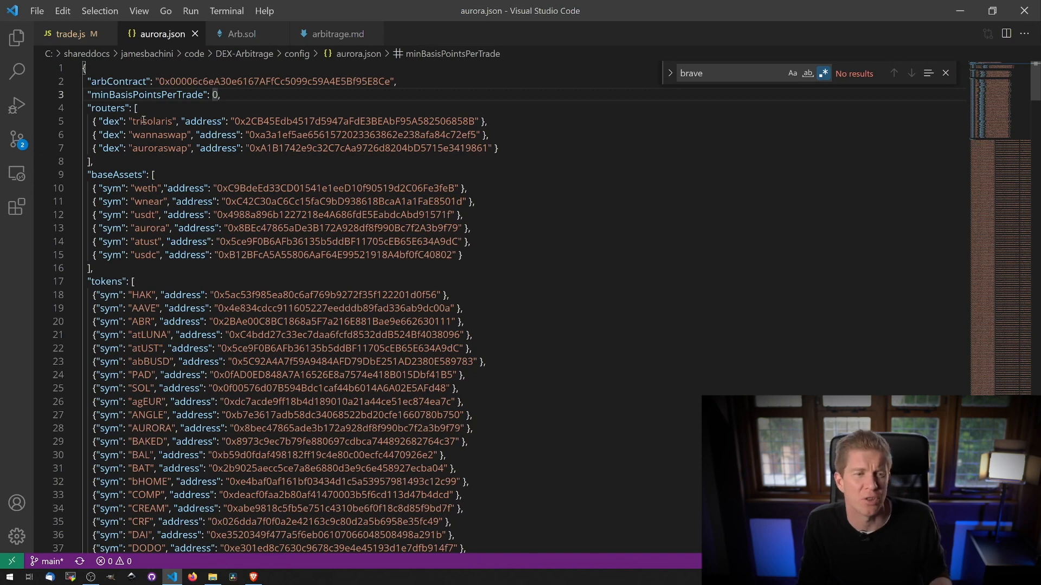
mouse_move(159, 135)
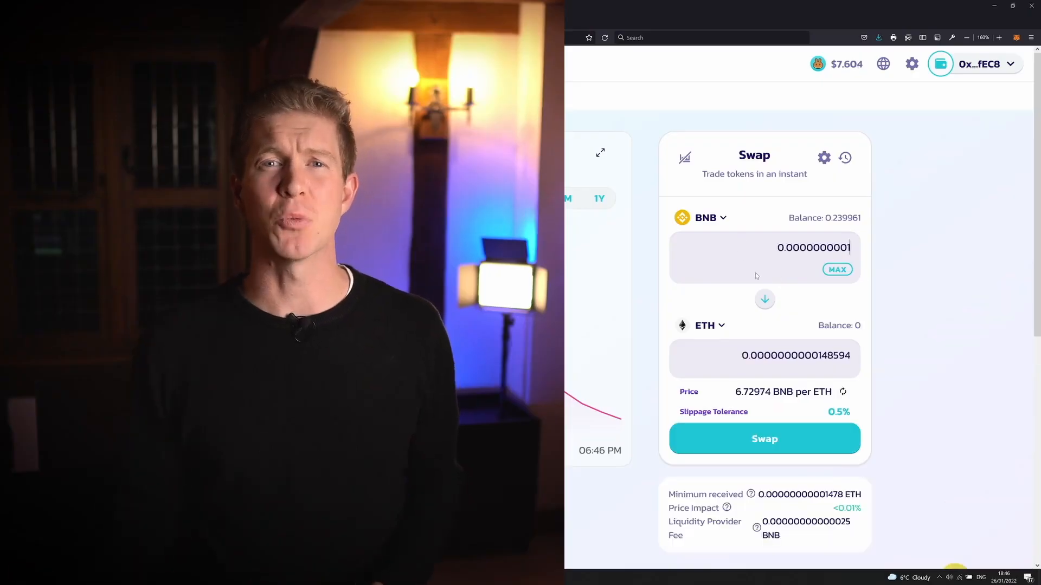
Step: Show the Firefox swap panel quoting ETH for a tiny BNB amount
left_click(764, 439)
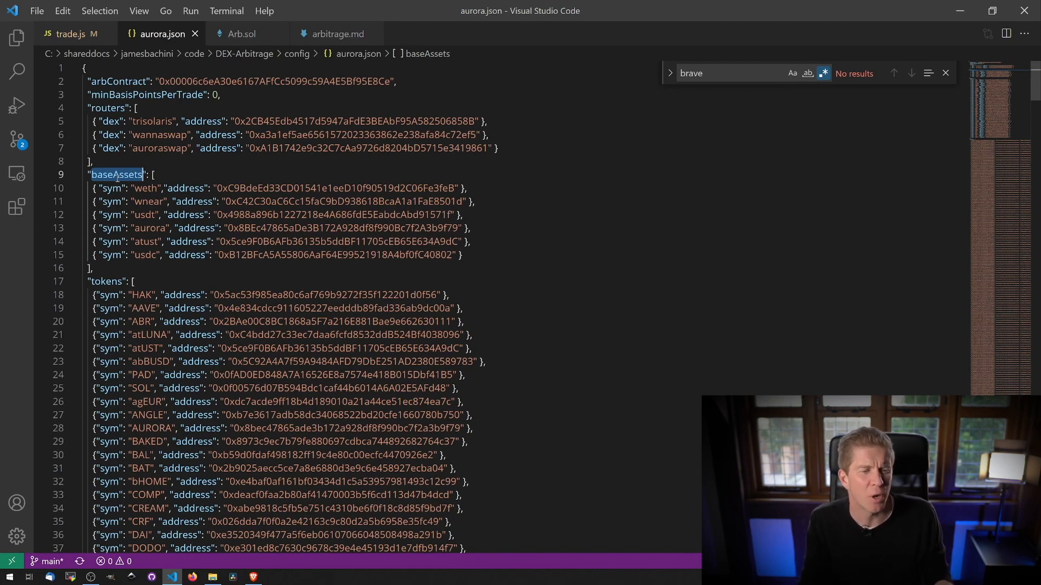
Step: Highlight the baseAssets key in aurora.json
double_click(145, 214)
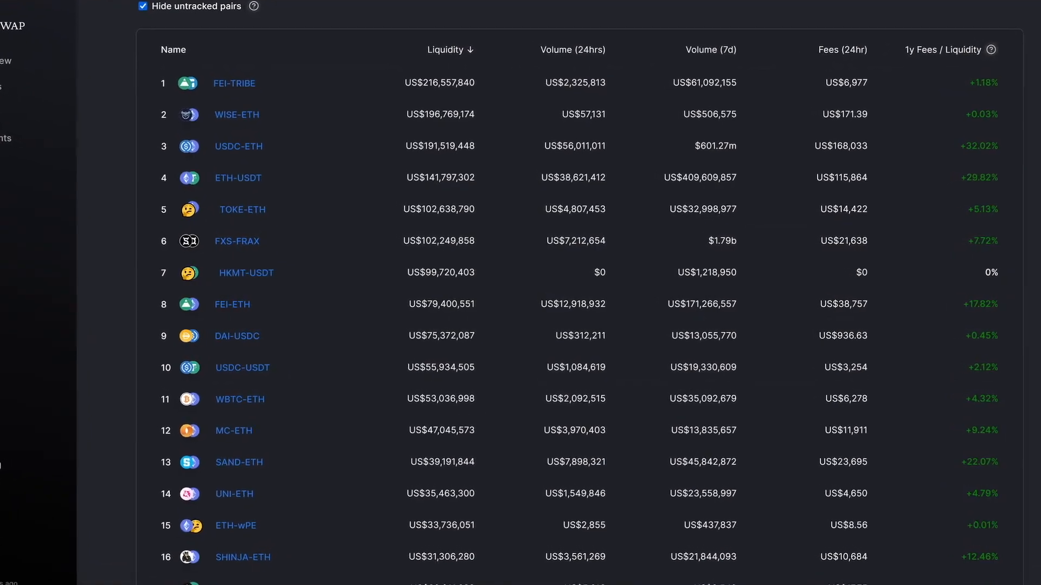
Step: Scroll through Uniswap's top pools by liquidity, led by FEI-TRIBE
scroll("down", 3)
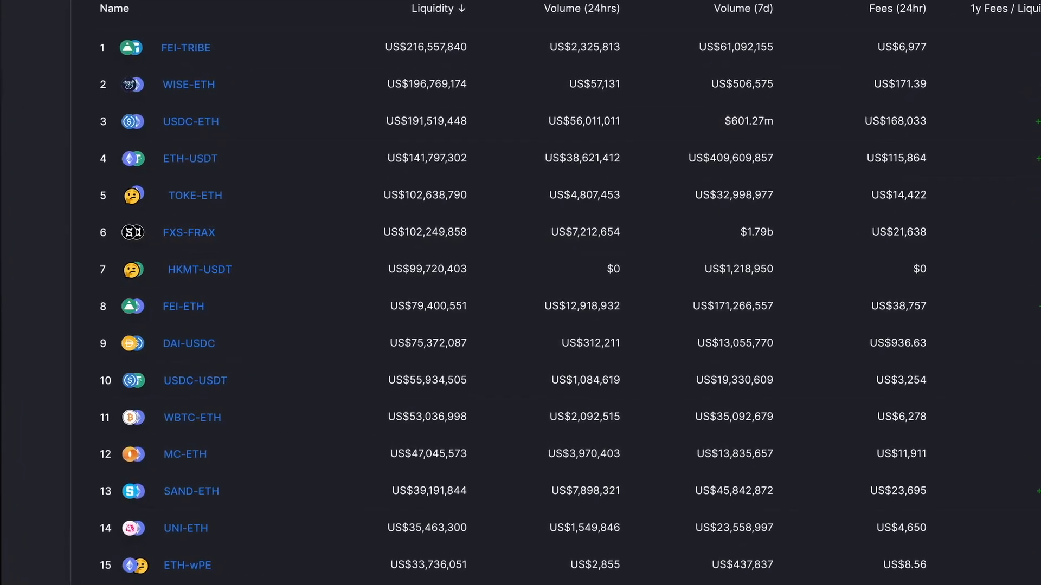
scroll("down", 3)
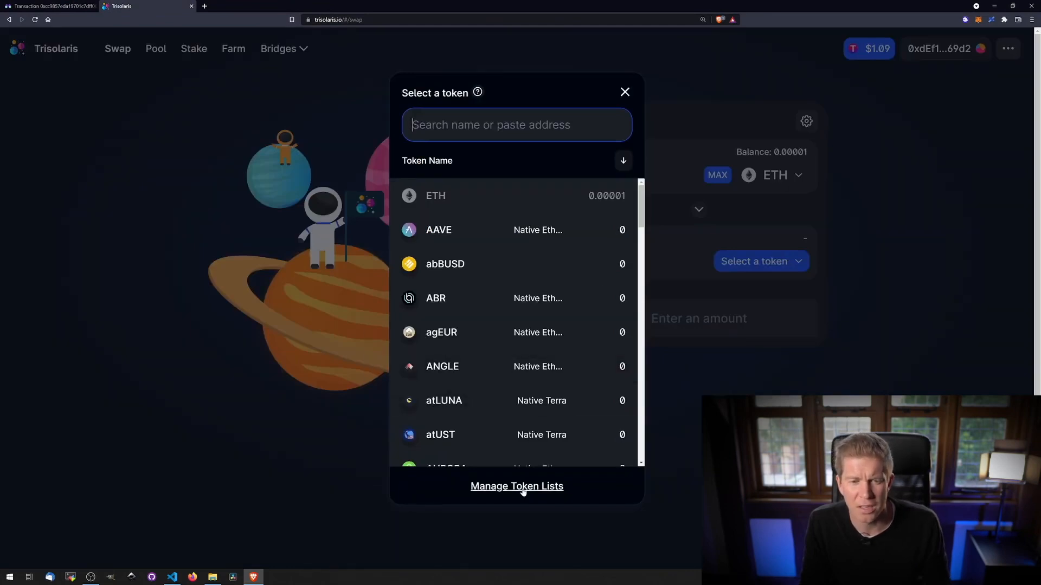
Step: Open the Aurora token list's raw JSON source via Manage Token Lists
left_click(516, 487)
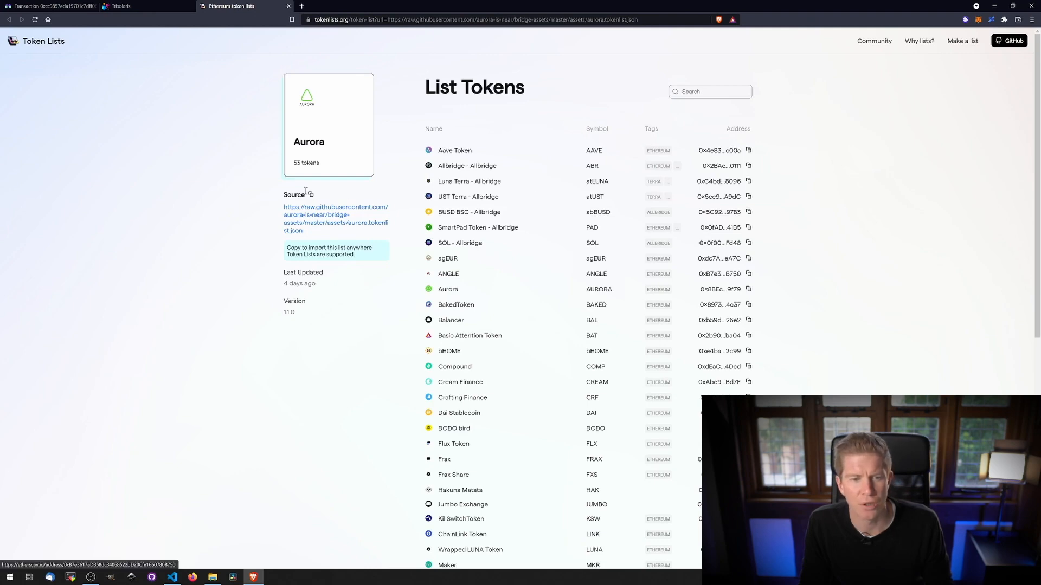
left_click(318, 219)
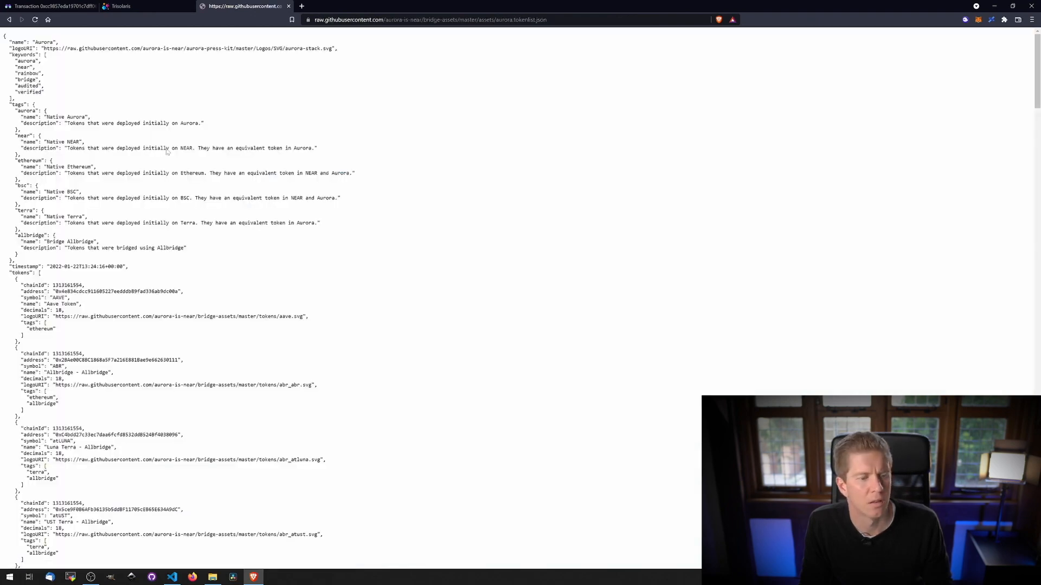
scroll("down", 3)
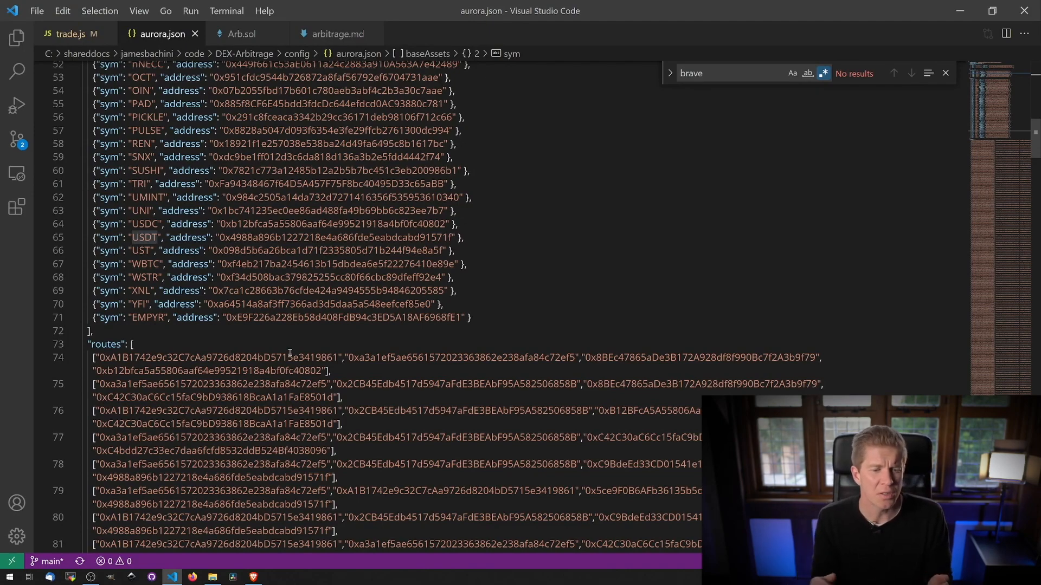
Step: Scroll aurora.json through the routes array of router and token address sets
scroll("down", 3)
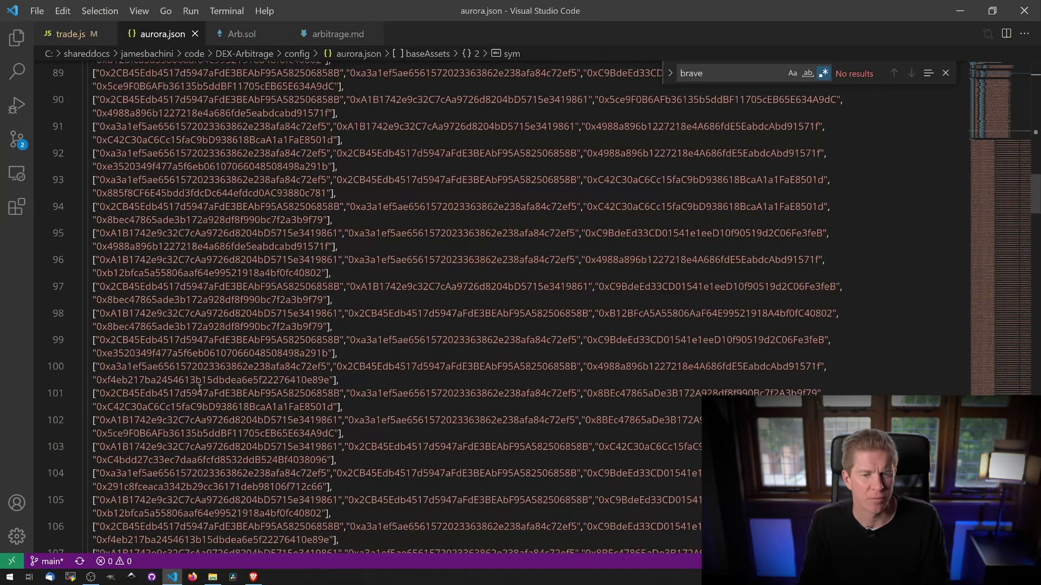
scroll("down", 3)
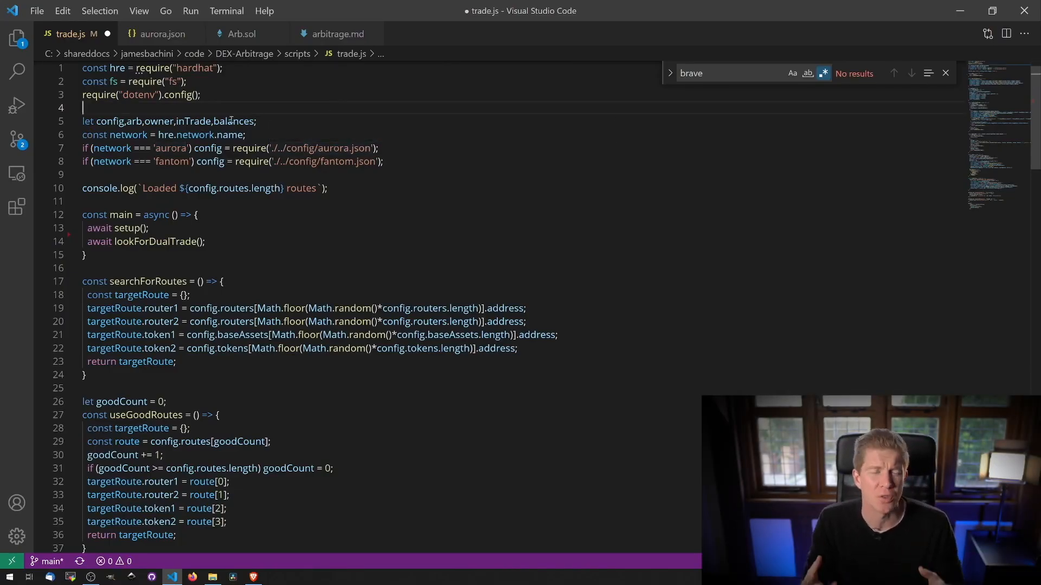
mouse_move(333, 148)
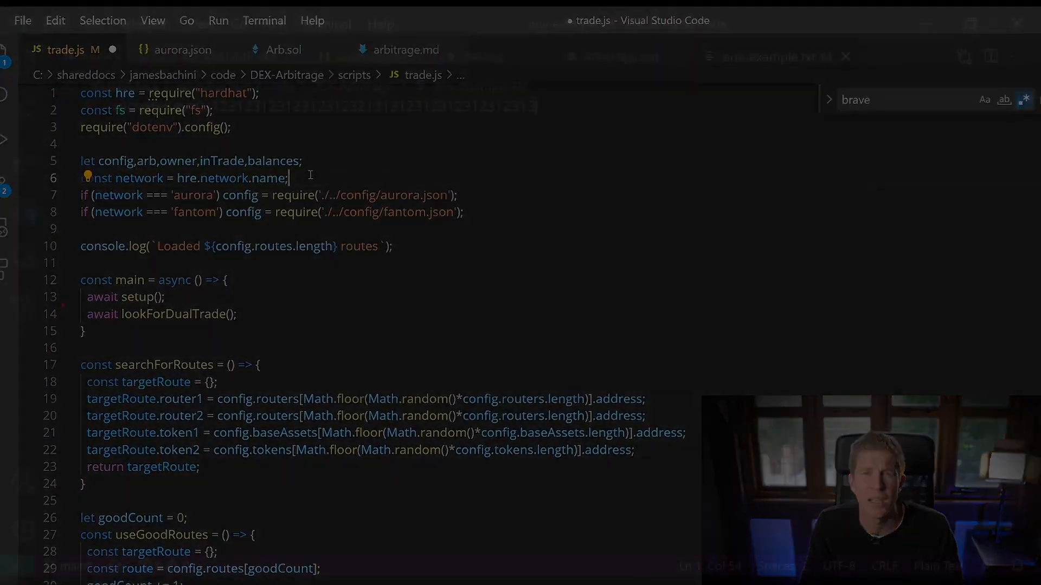
Step: Point out trade.js's network-name line loading aurora.json, then scroll down
left_click(770, 57)
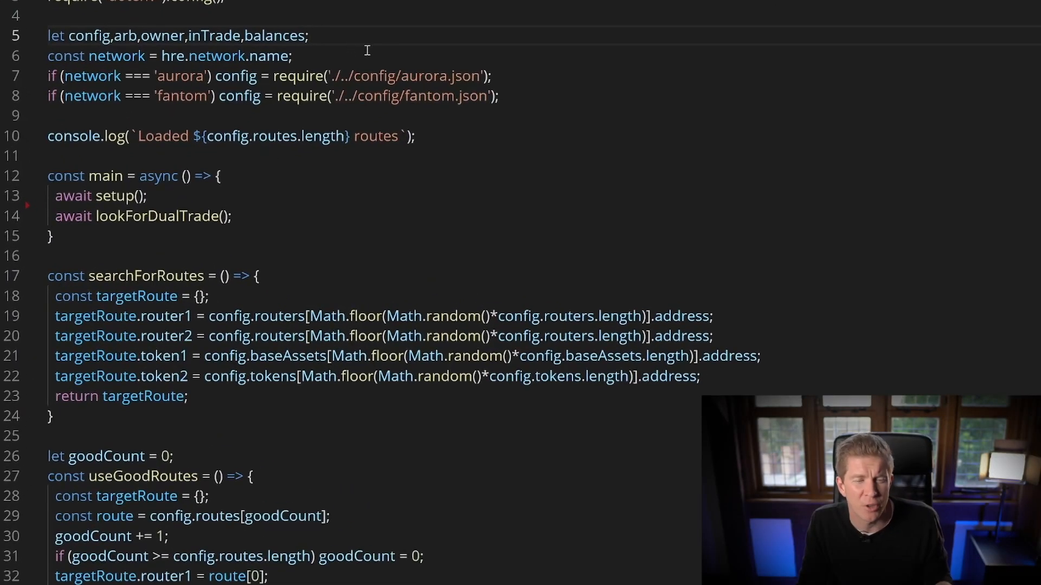
mouse_move(427, 75)
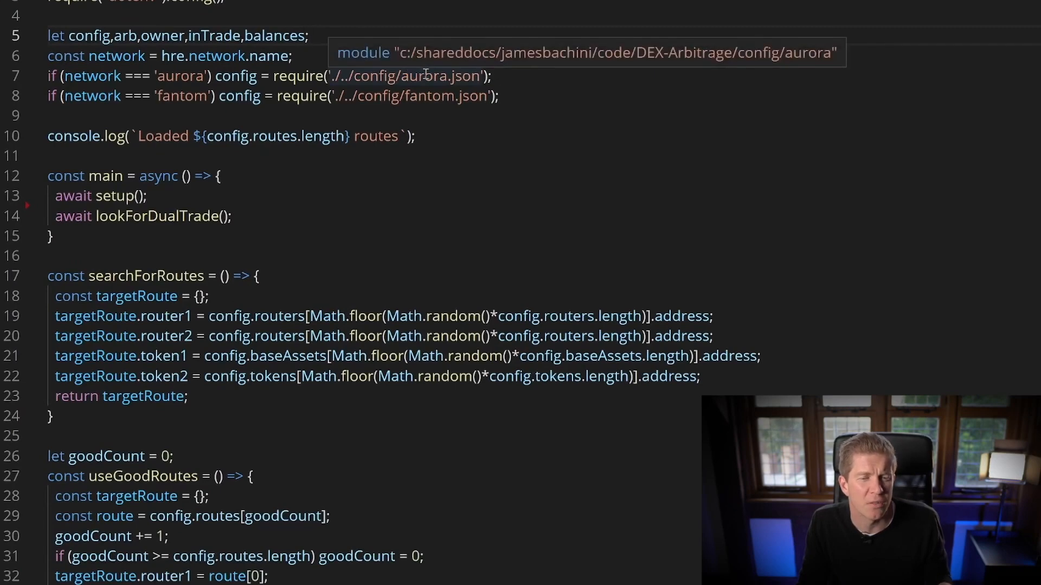
scroll("down", 3)
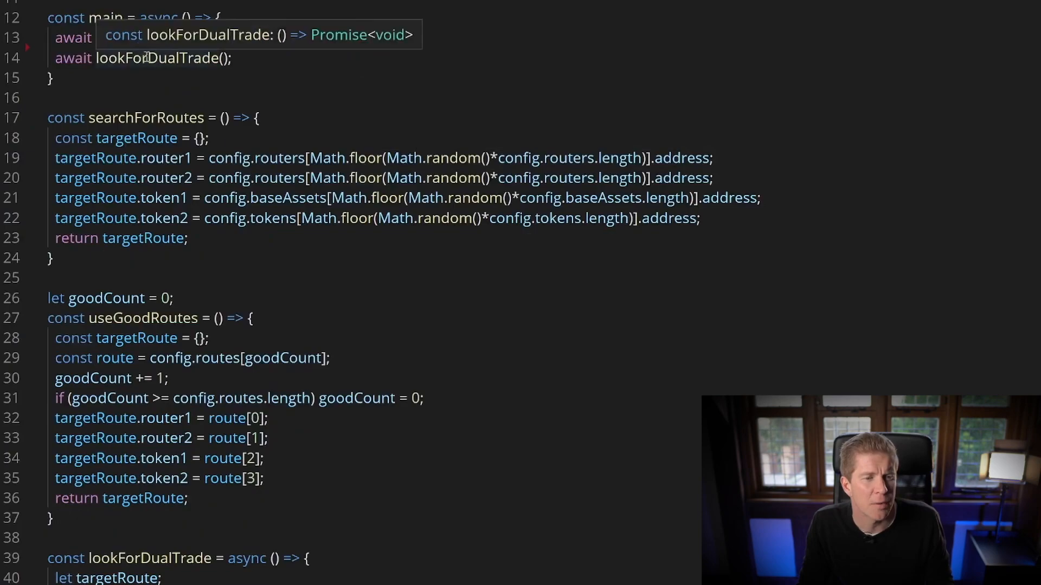
Step: Scroll trade.js down to the setup function and highlight 'Arb' on line 89
scroll("down", 3)
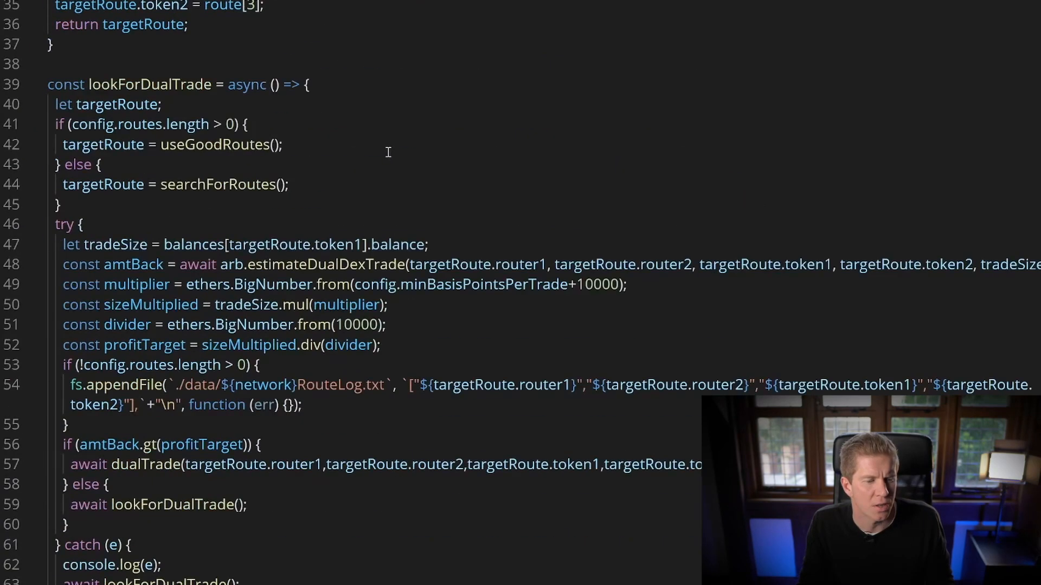
scroll("down", 3)
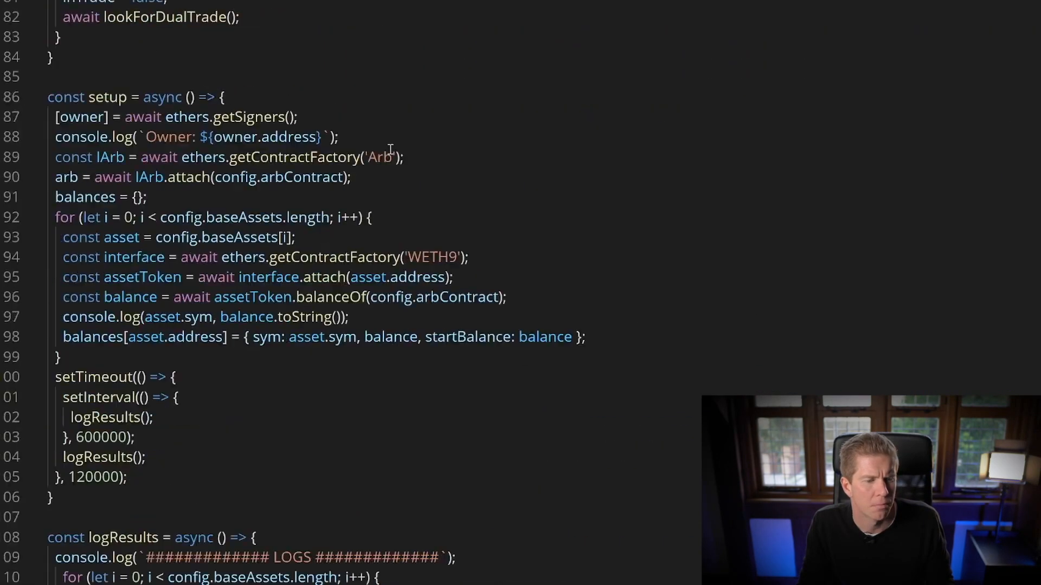
mouse_move(79, 116)
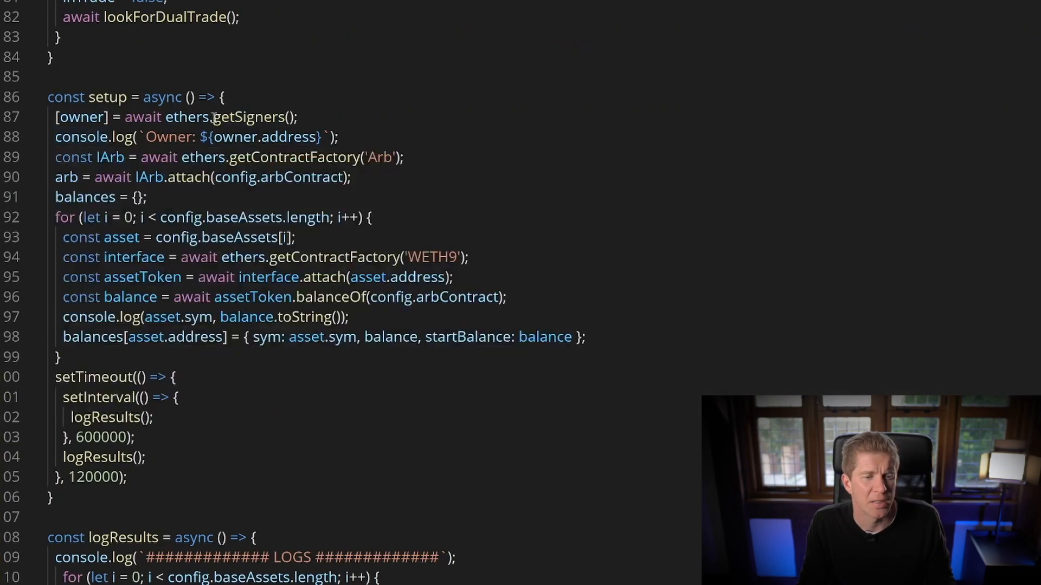
double_click(380, 157)
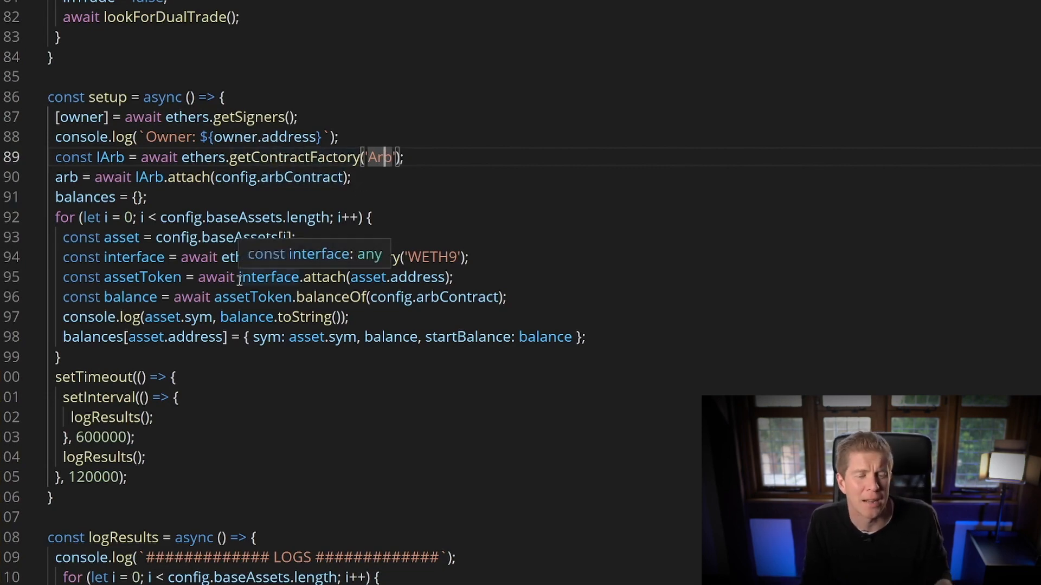
mouse_move(305, 296)
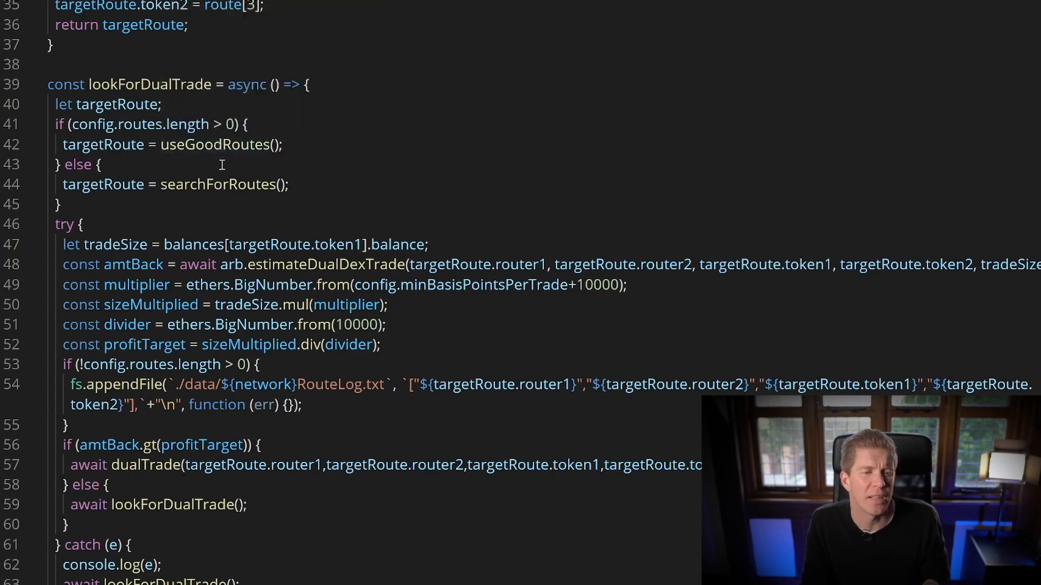
Step: Highlight searchForRoutes, then scroll to lookForDualTrade and highlight estimateDualDexTrade on line 48
double_click(219, 184)
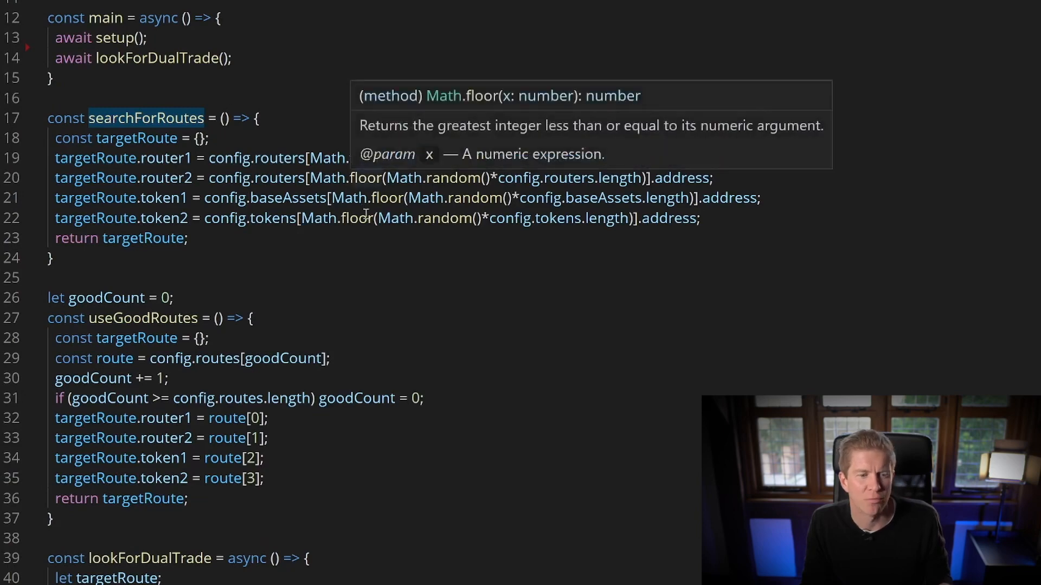
mouse_move(414, 225)
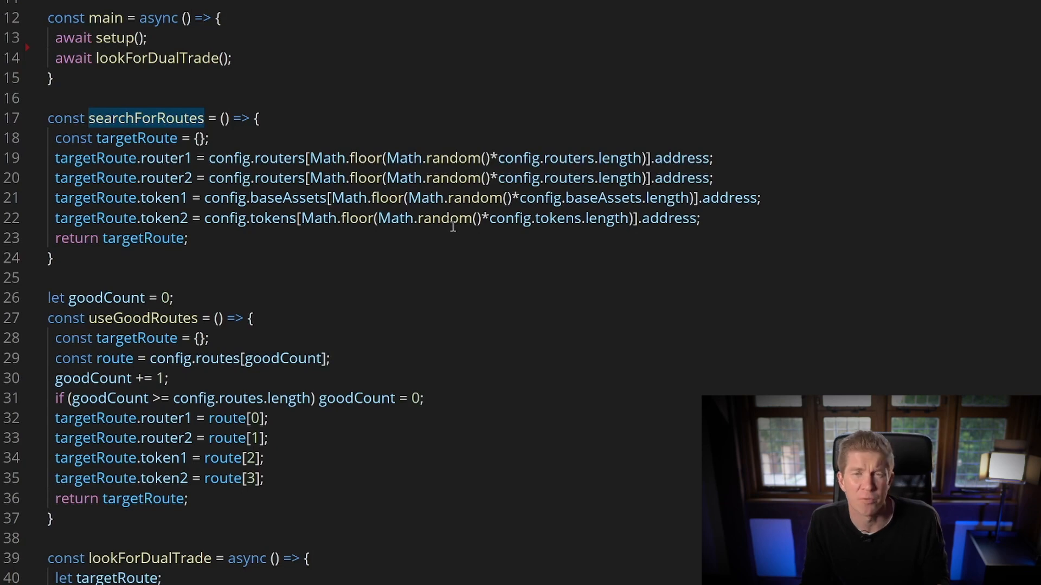
scroll("down", 3)
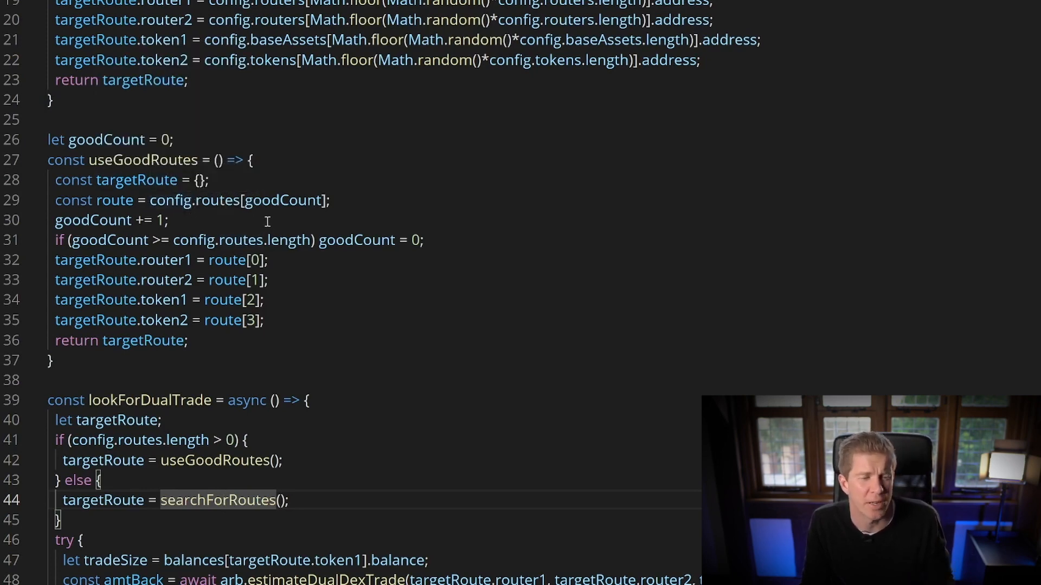
scroll("down", 3)
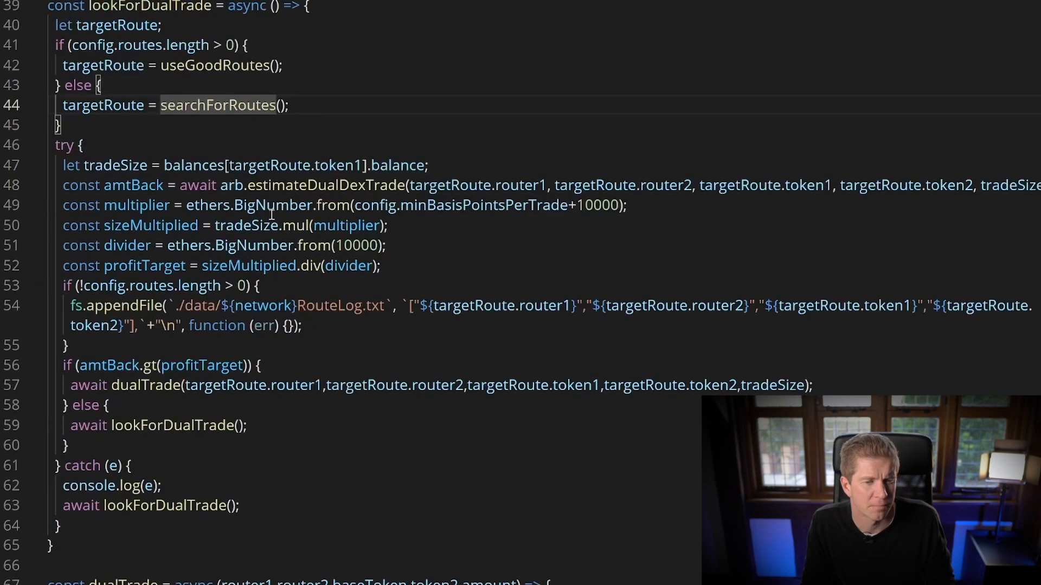
double_click(327, 186)
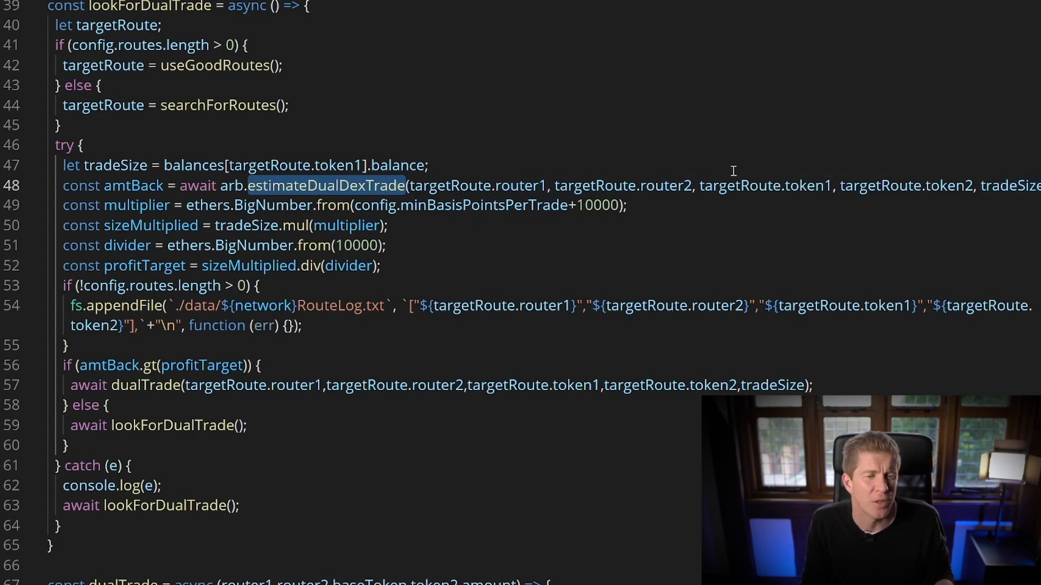
mouse_move(689, 172)
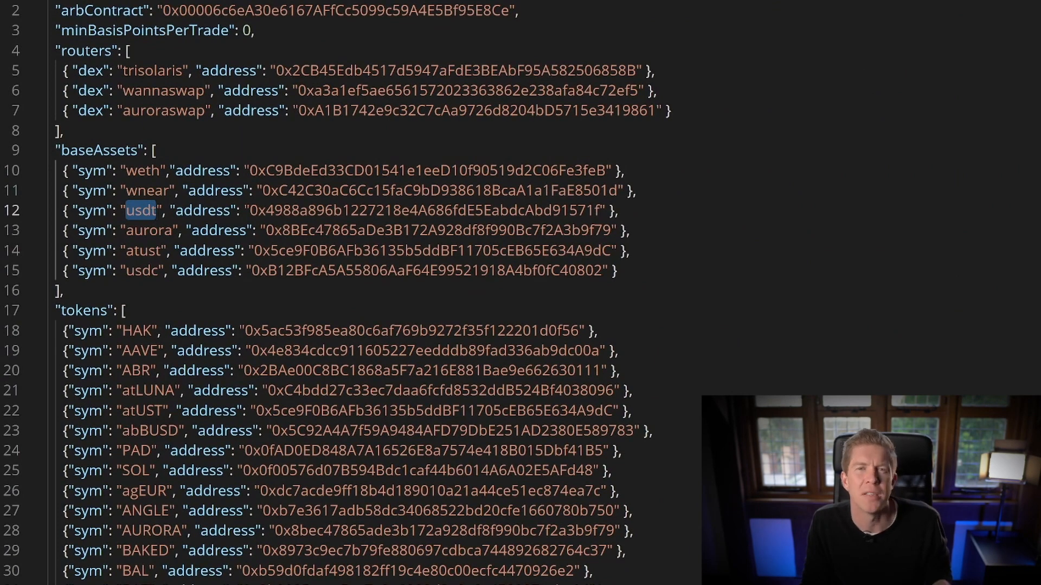
scroll("down", 3)
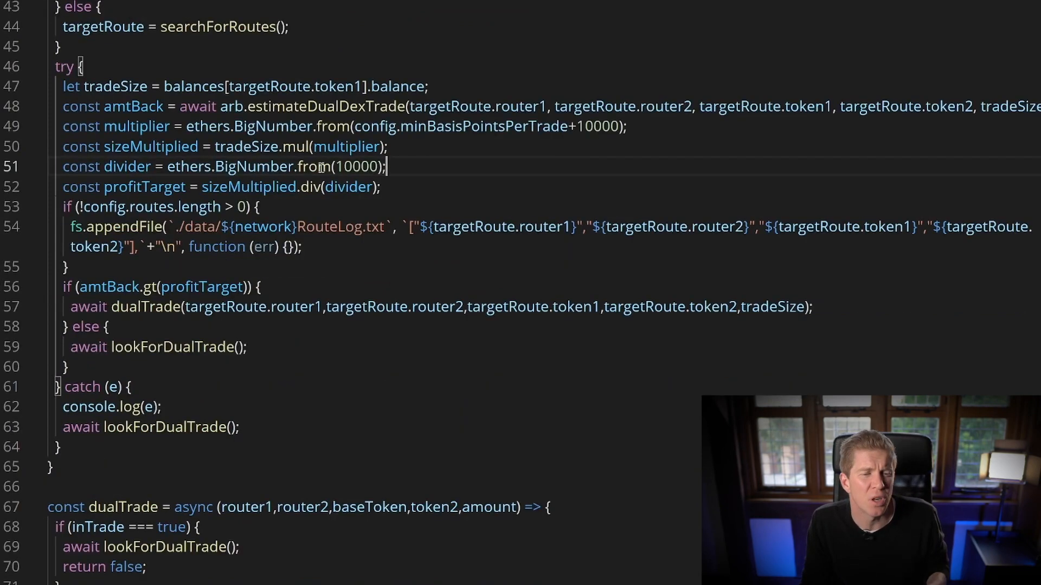
mouse_move(263, 146)
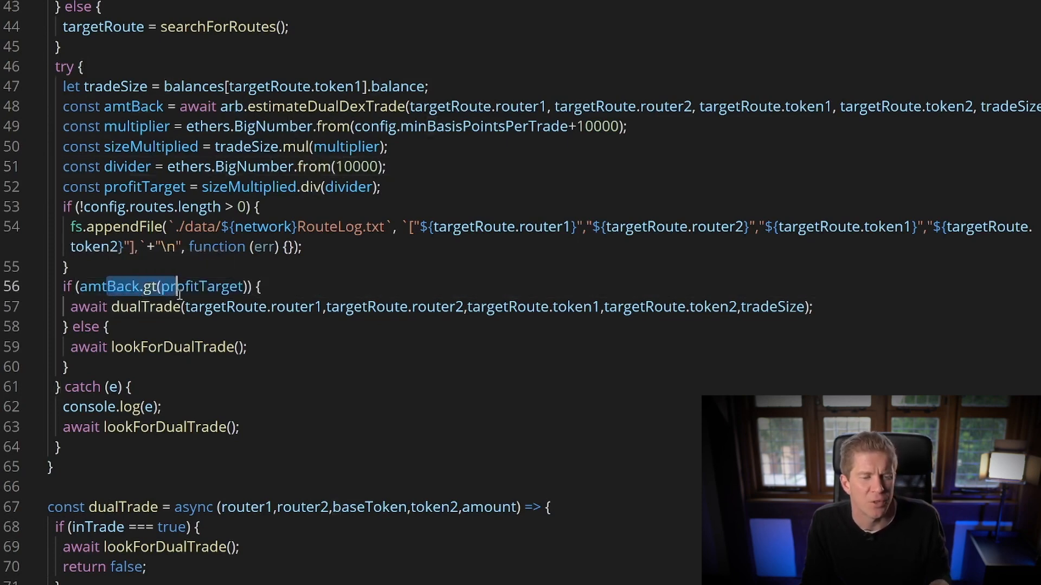
mouse_move(108, 287)
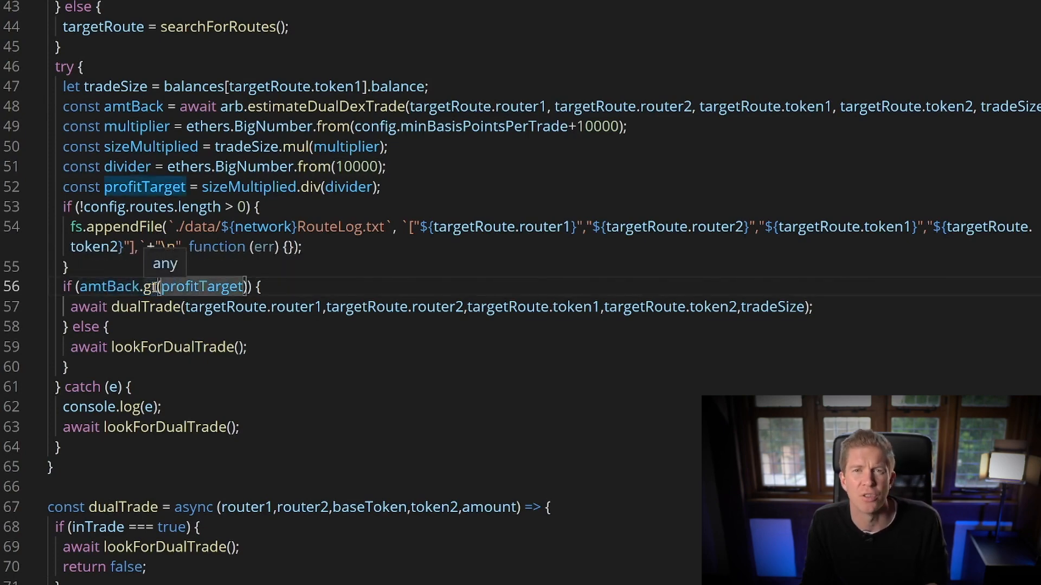
mouse_move(158, 293)
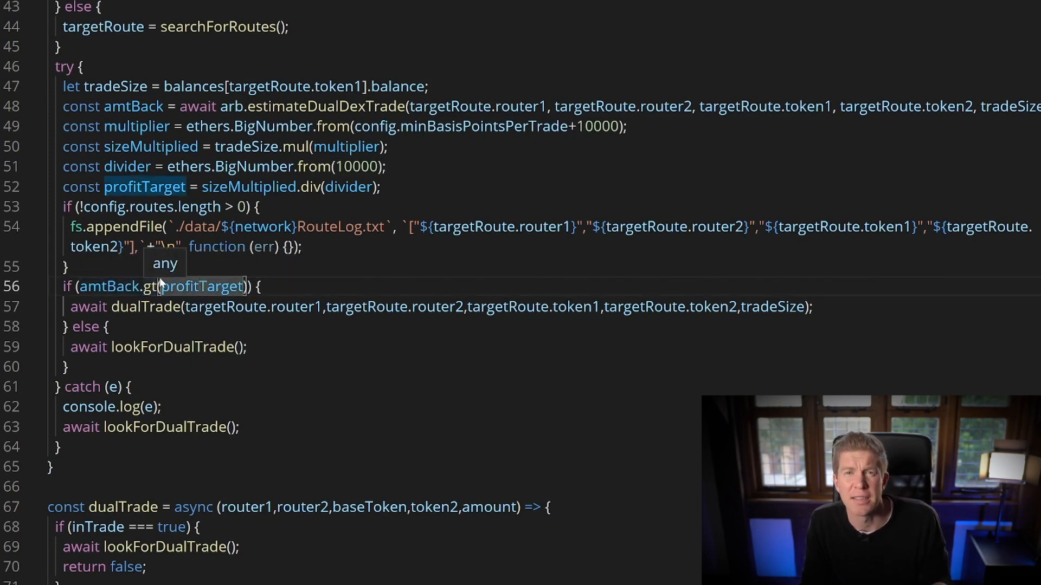
left_click(108, 286)
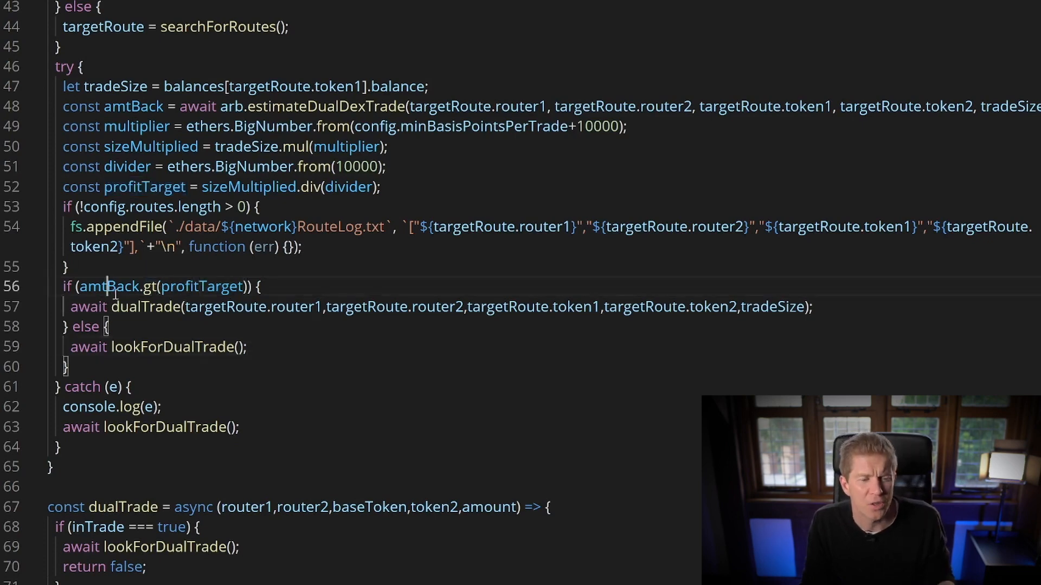
left_click_drag(83, 286, 564, 307)
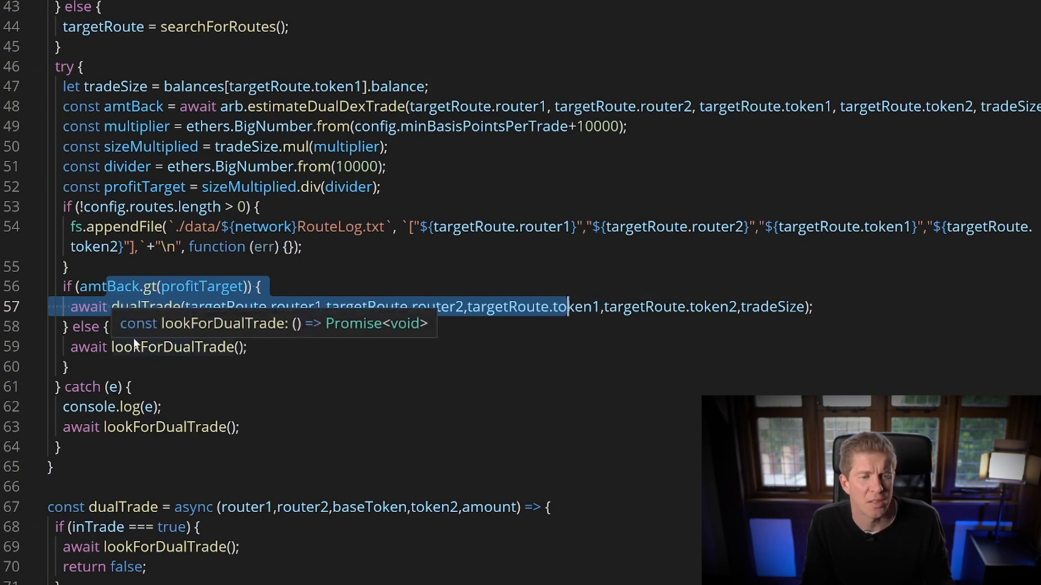
Step: Scroll to dualTrade and highlight arb.connect(owner) and dualDexTrade on line 75
scroll("down", 3)
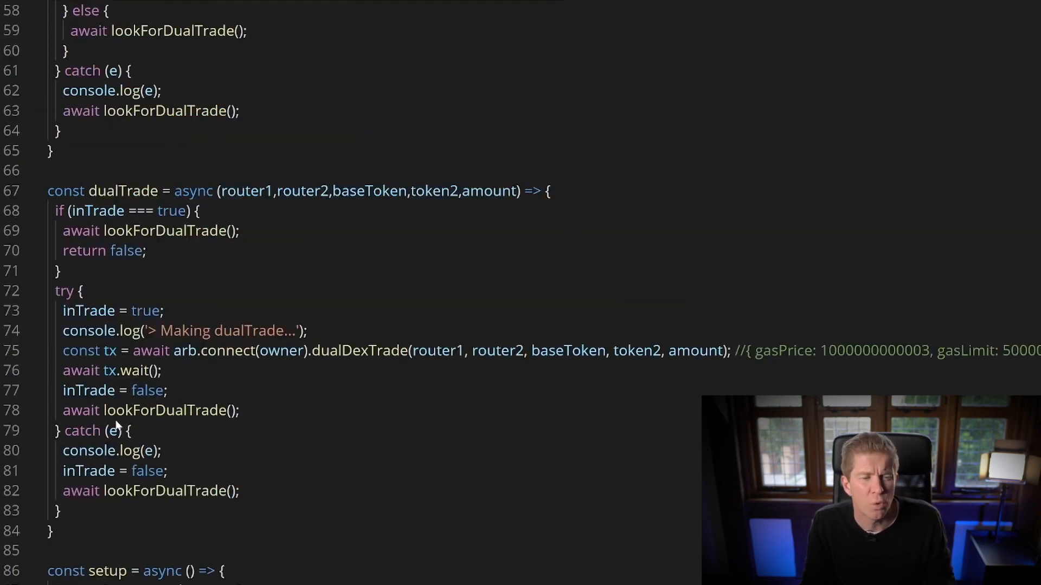
mouse_move(119, 280)
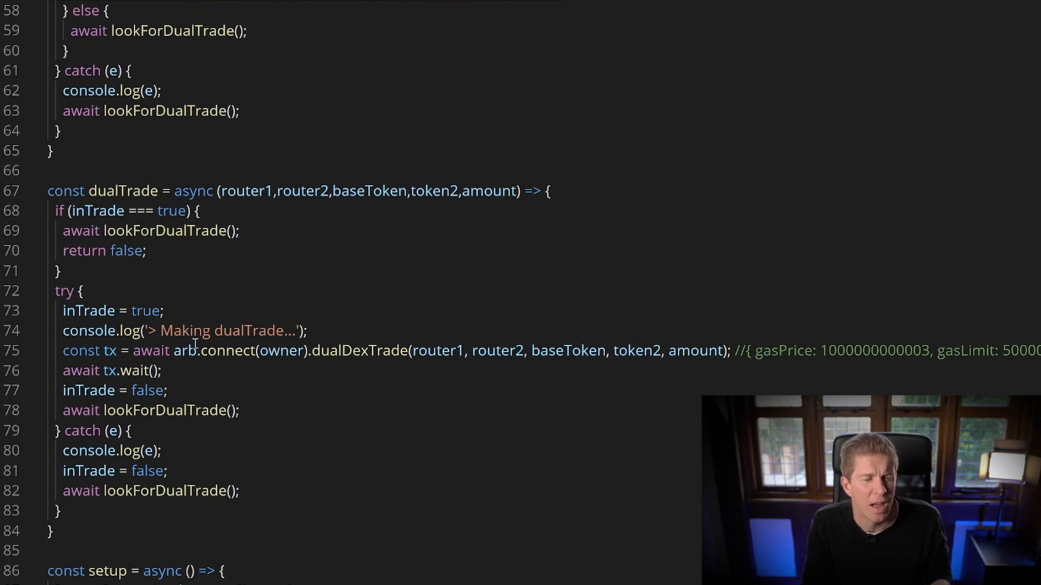
left_click_drag(133, 351, 282, 350)
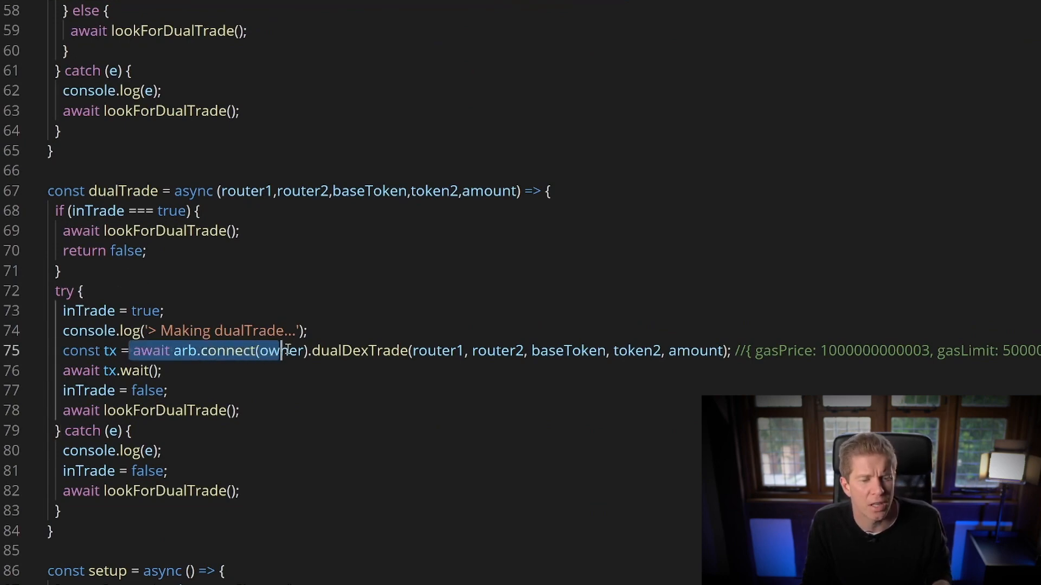
double_click(360, 351)
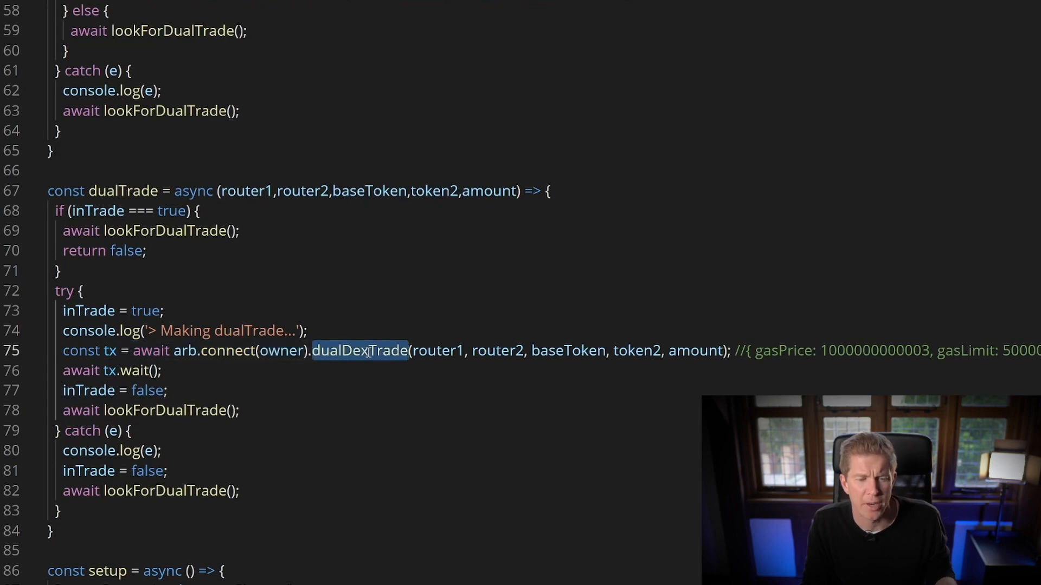
mouse_move(370, 350)
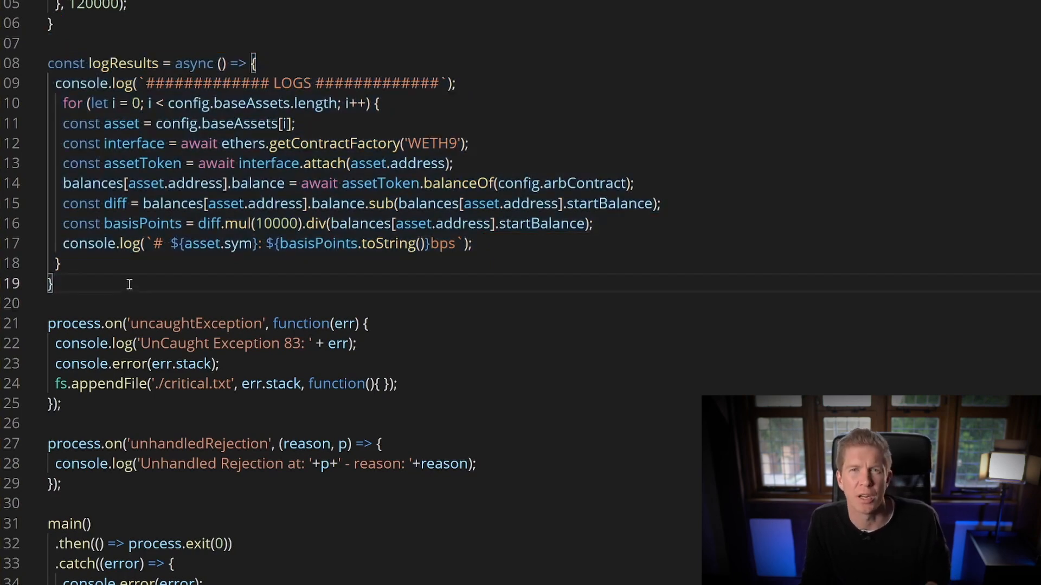
mouse_move(197, 323)
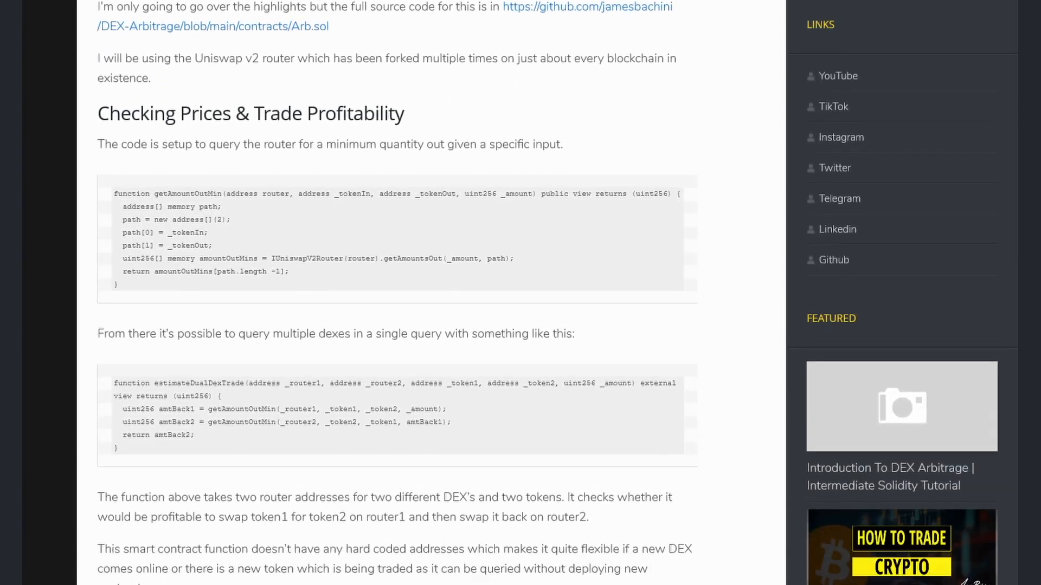
Step: Scroll the blog post down to the Researching Exchanges, Tokens & Routes heading
scroll("down", 3)
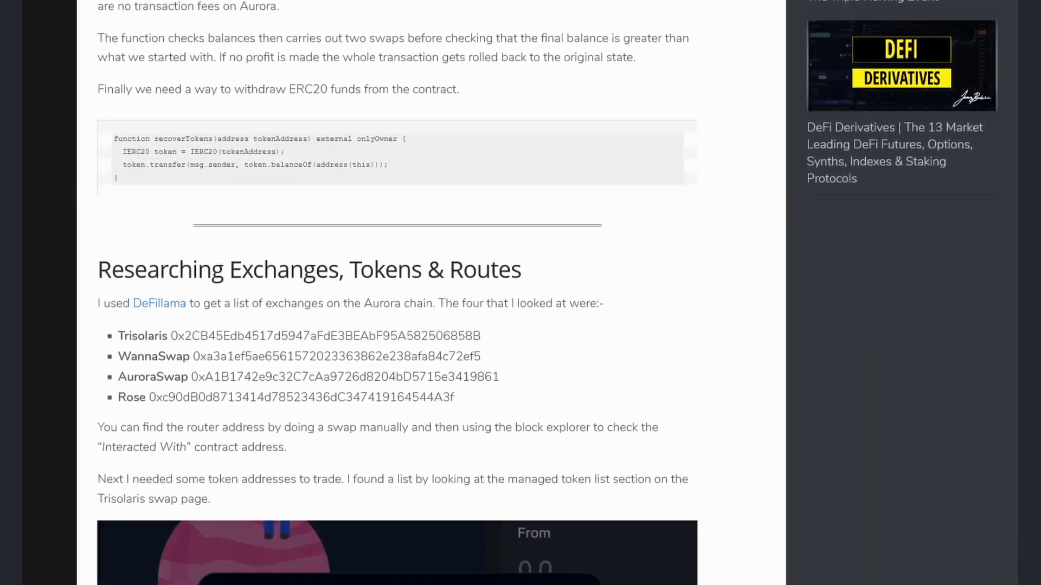
scroll("down", 3)
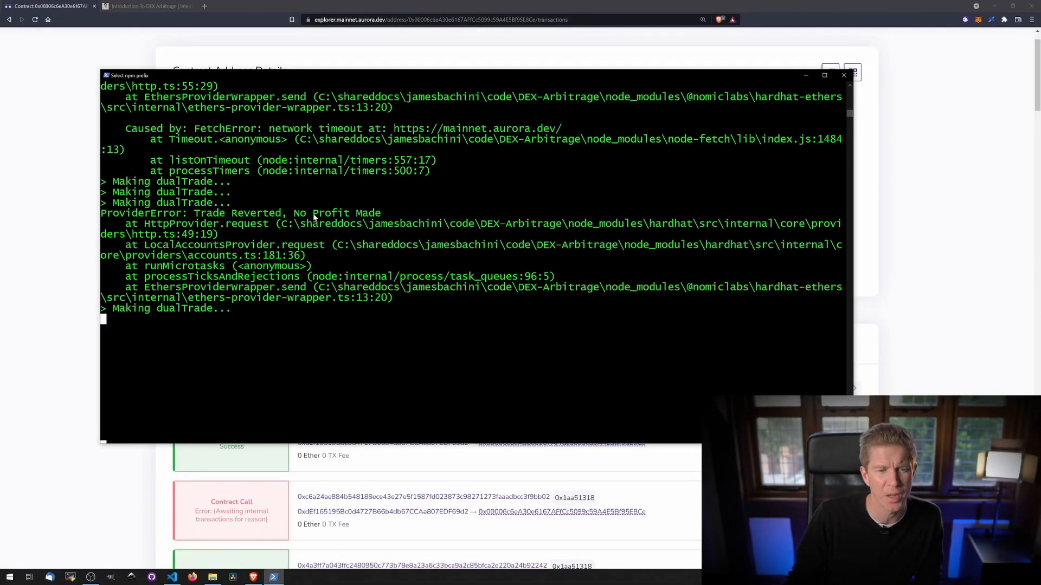
mouse_move(264, 365)
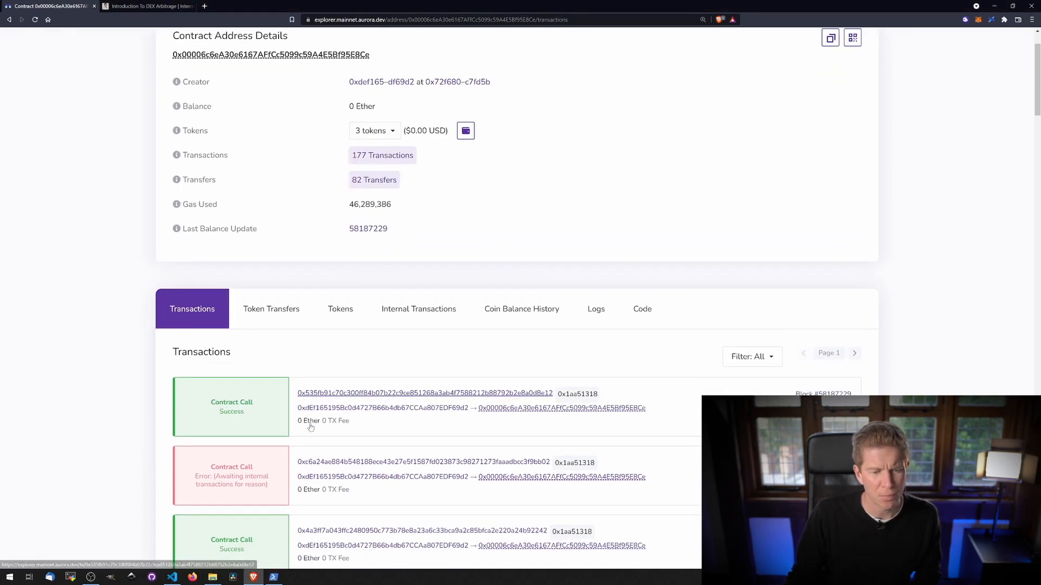
Step: Open a successful transaction's details in Aurora Explorer and highlight the final atUST amount
scroll("down", 3)
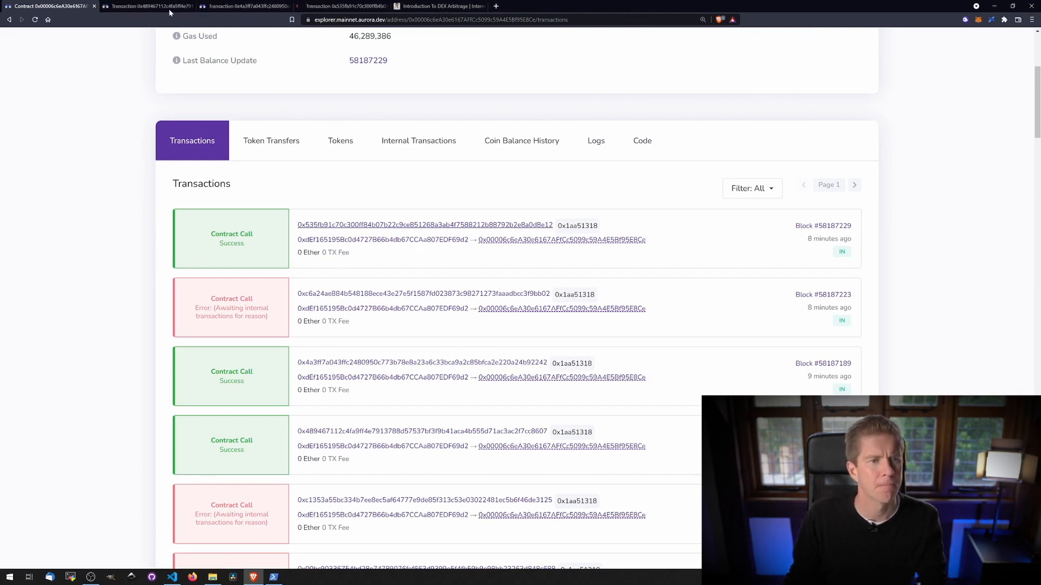
left_click(426, 431)
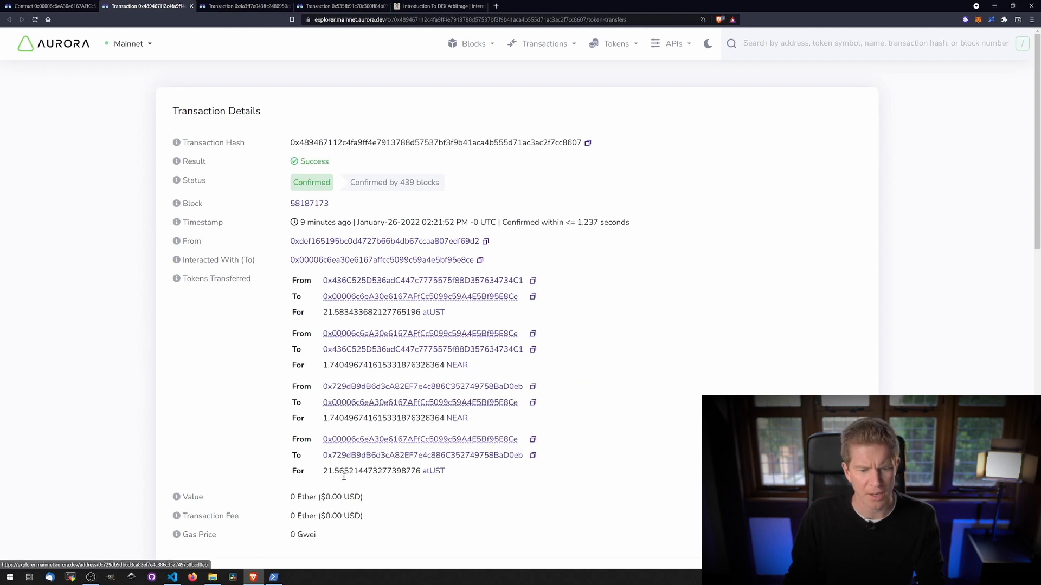
double_click(341, 471)
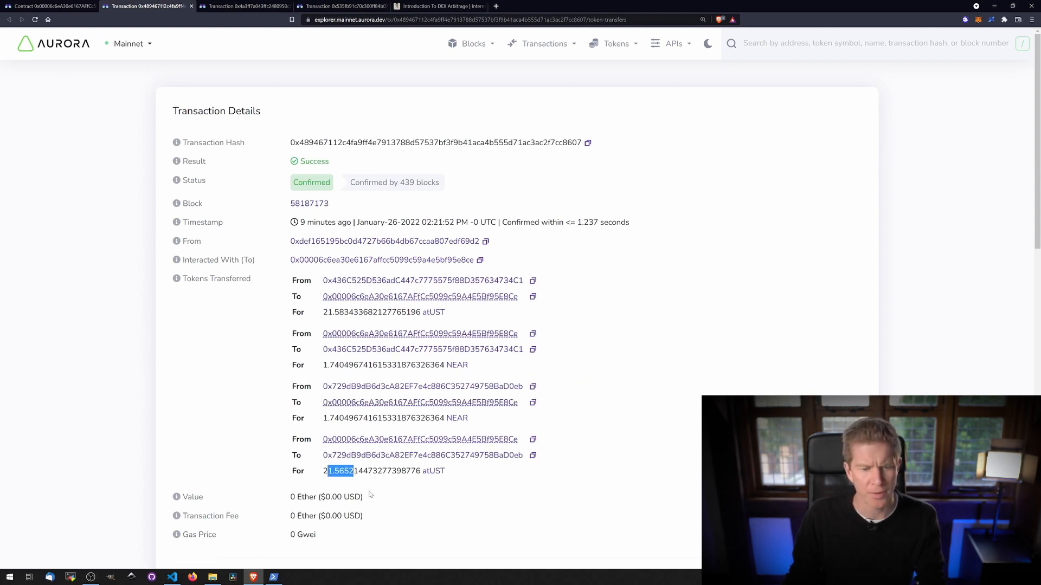
mouse_move(335, 307)
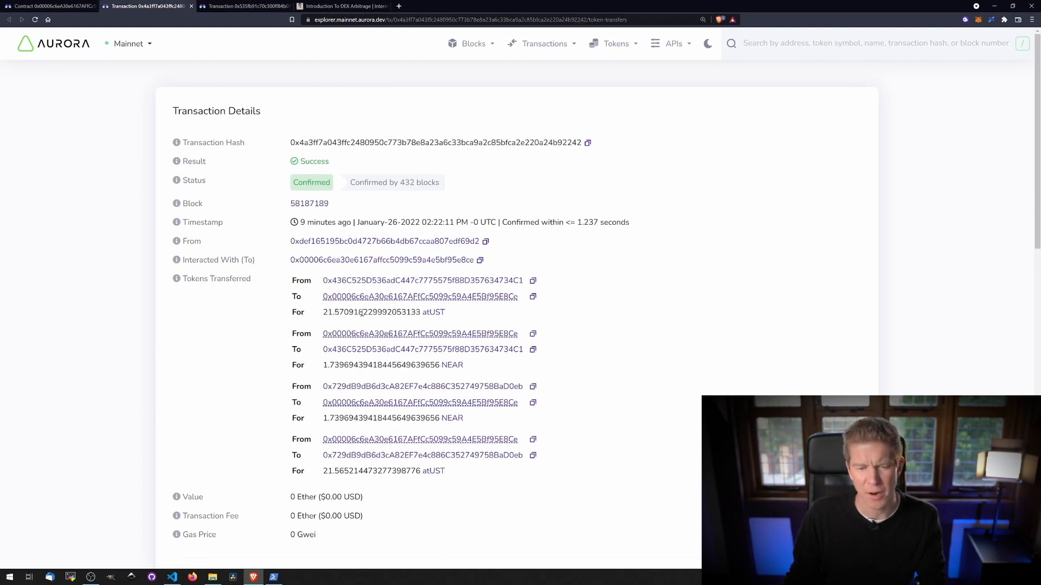
Step: Highlight the first trade's transfer amounts, then the second transaction's starting NEAR amount
left_click_drag(362, 312, 446, 470)
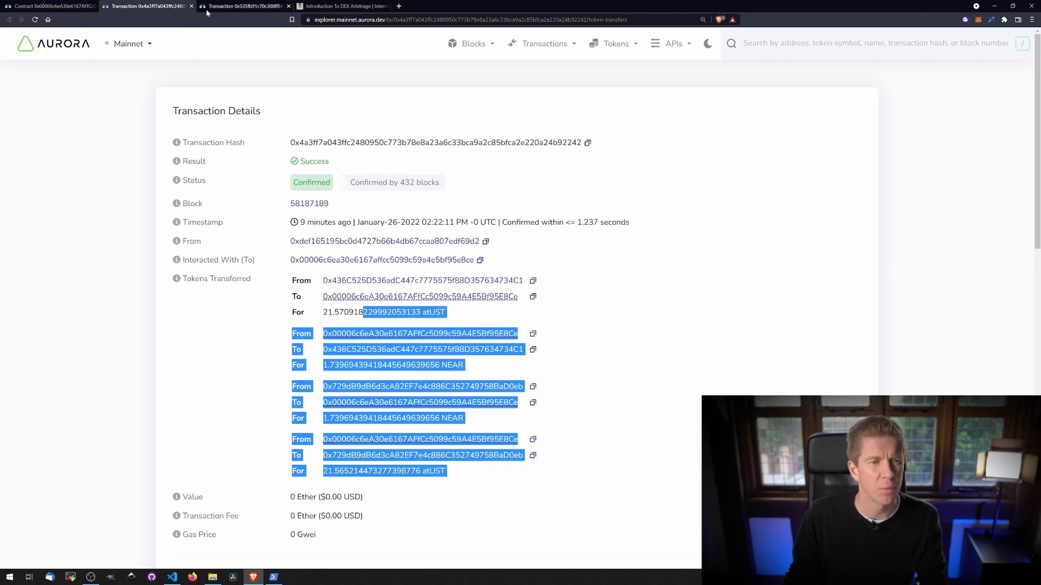
left_click(245, 6)
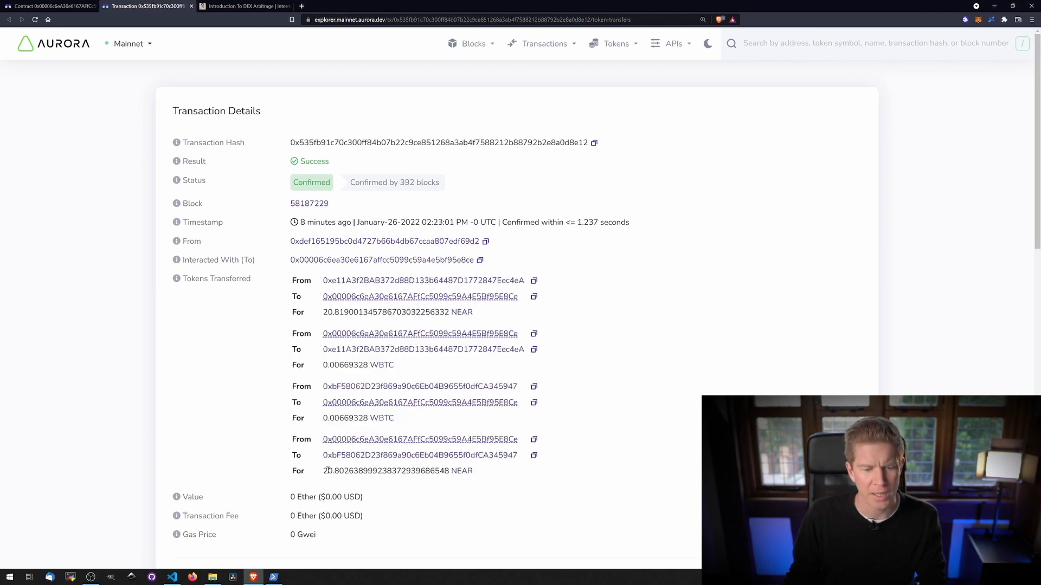
double_click(331, 472)
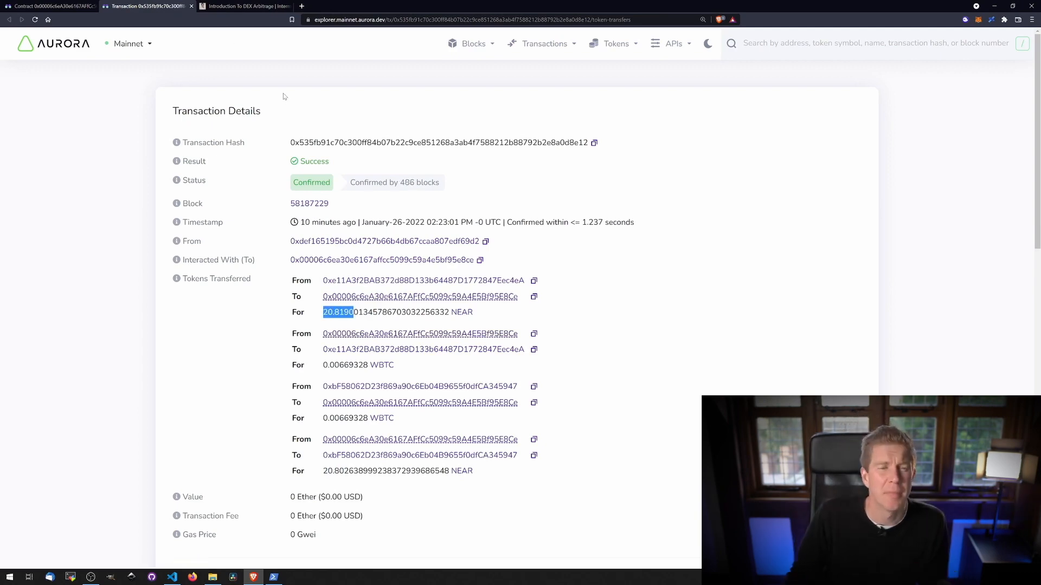
Step: Switch to the DEX arbitrage blog post and scroll down to the bps results block
left_click(249, 6)
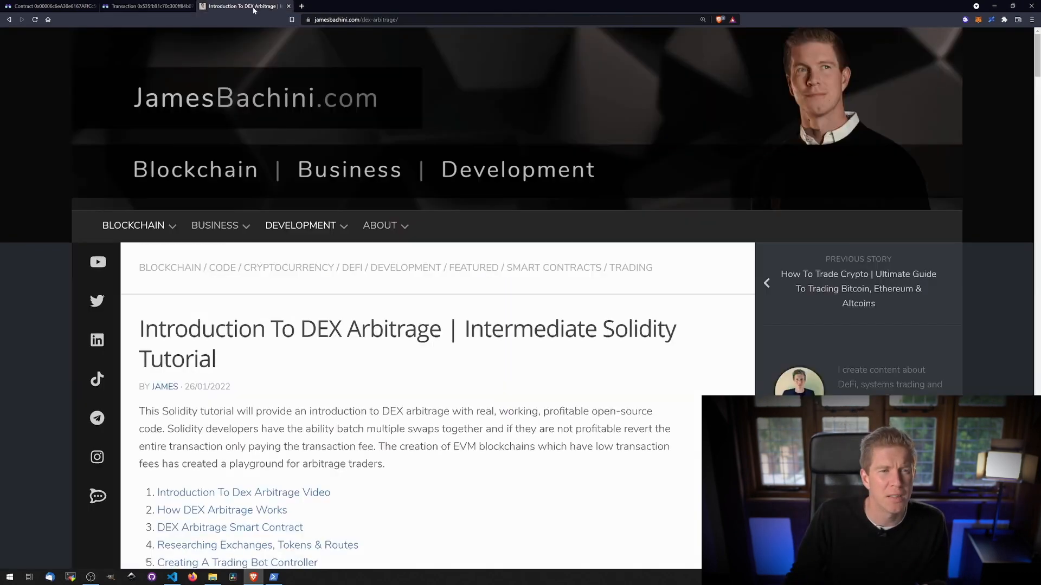
scroll("down", 3)
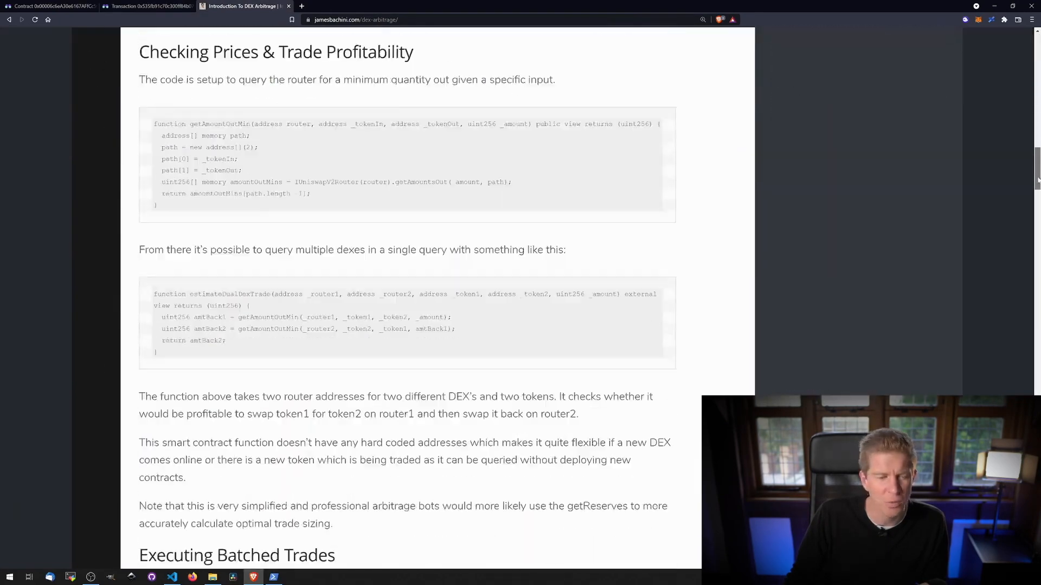
scroll("down", 3)
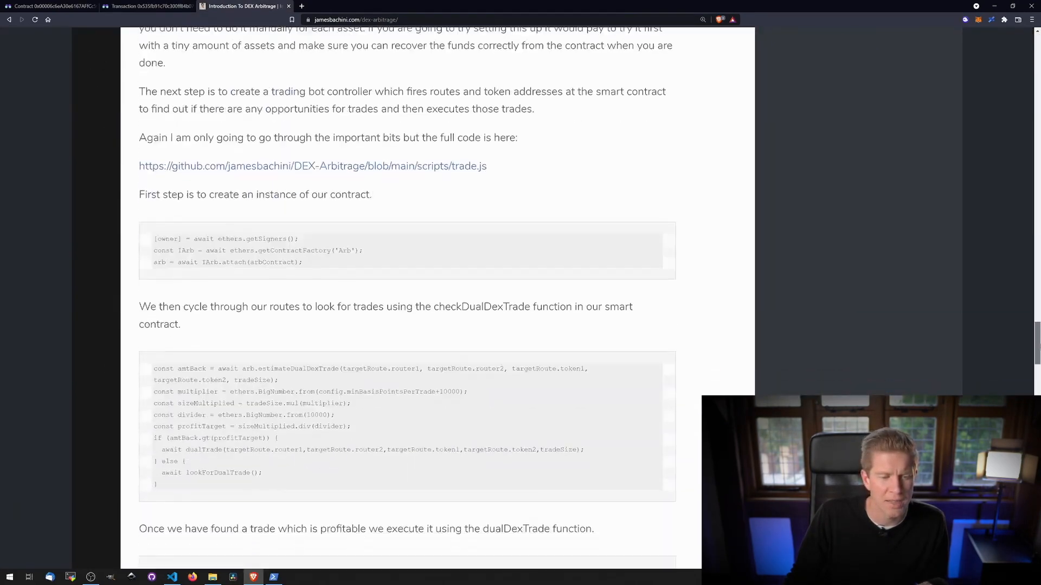
scroll("down", 3)
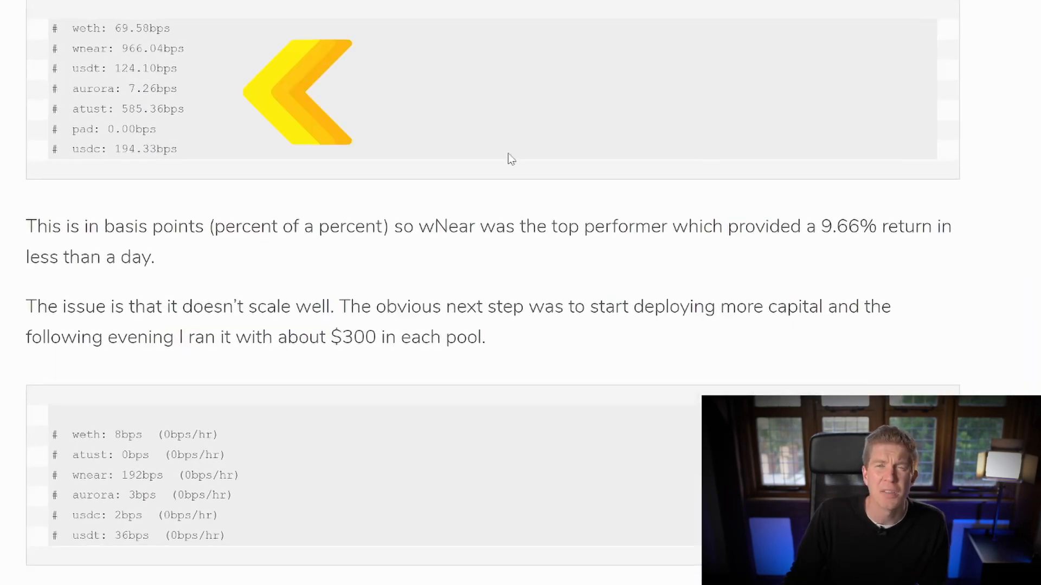
mouse_move(376, 82)
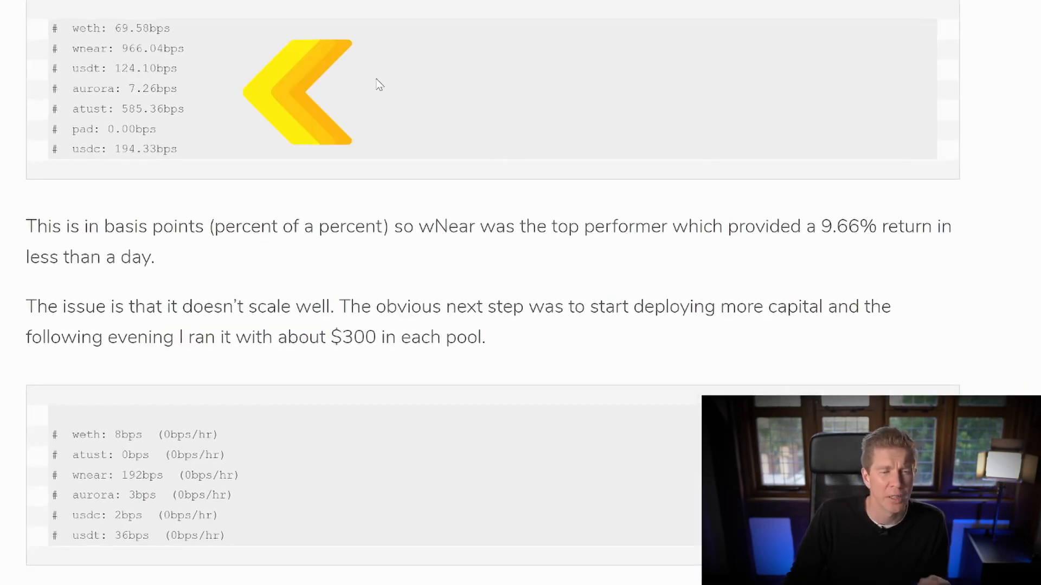
mouse_move(111, 29)
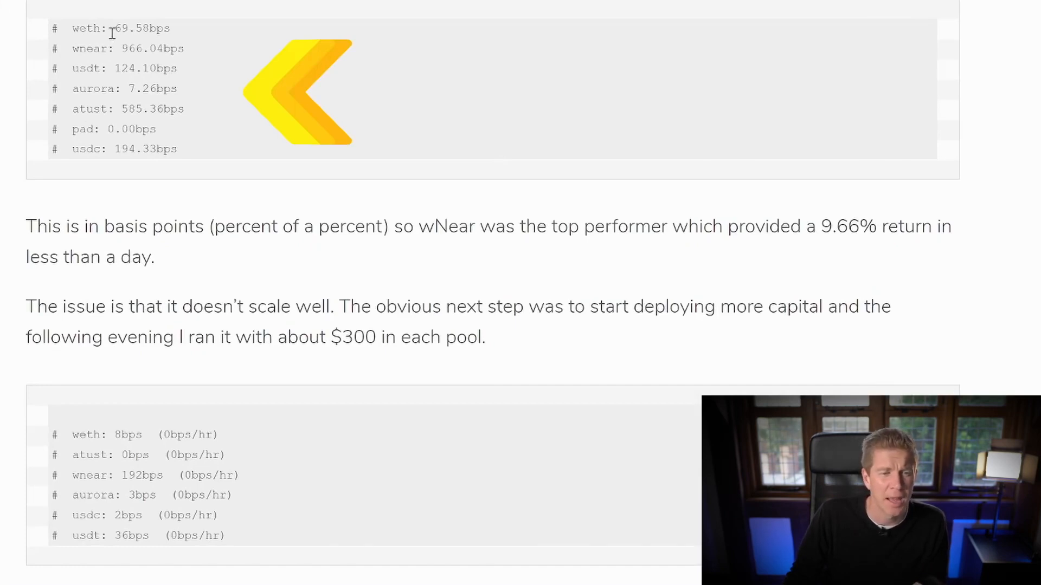
Step: Highlight the wnear 966.04bps, aurora and pad 0.00bps results
double_click(124, 29)
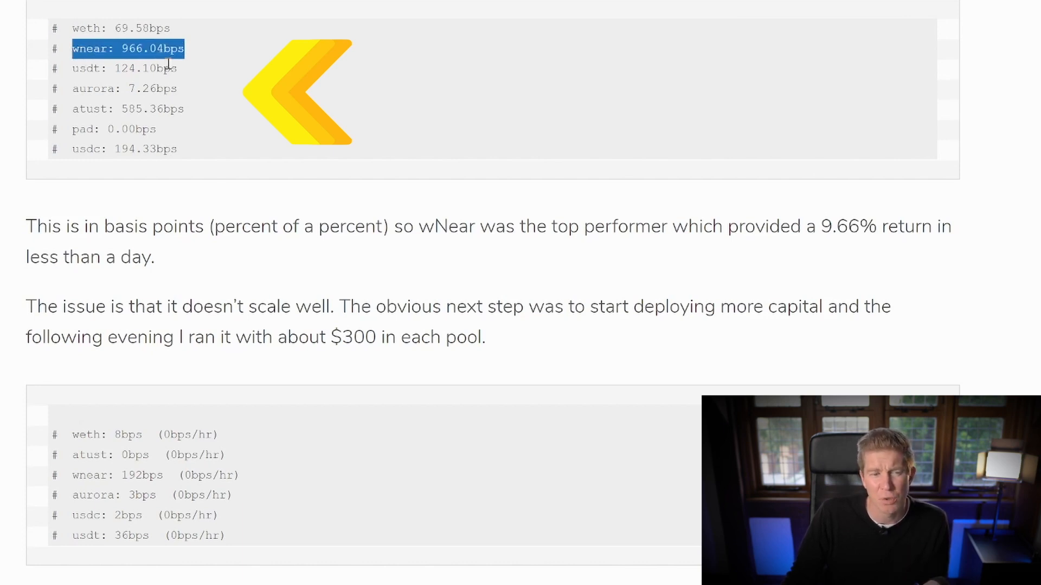
mouse_move(196, 65)
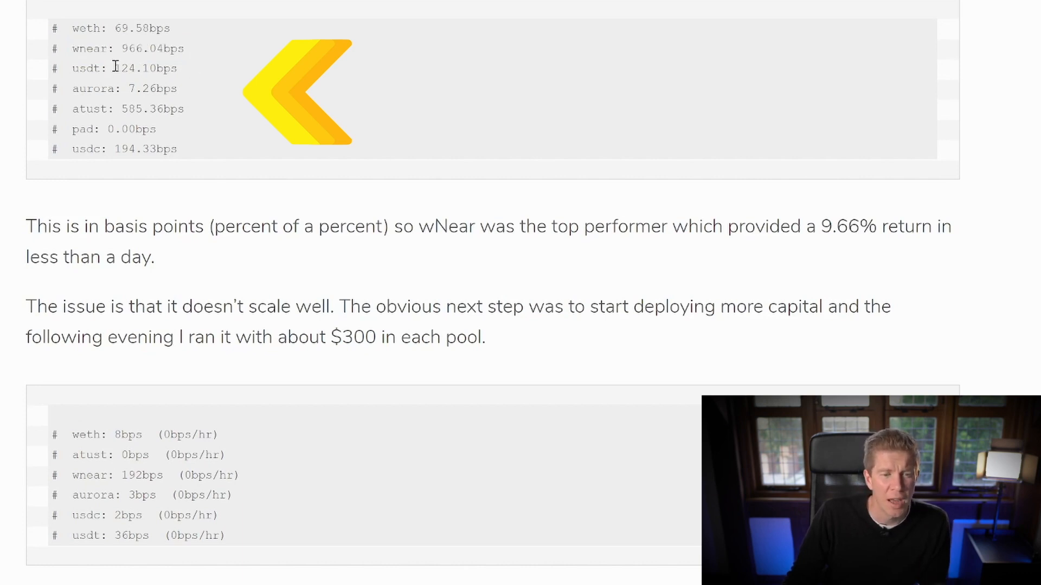
double_click(121, 69)
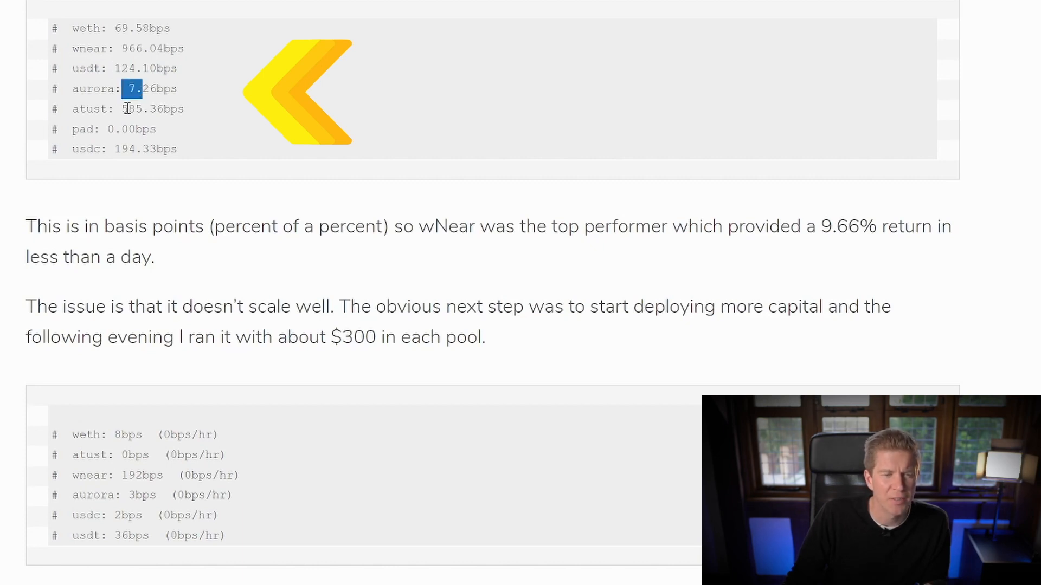
double_click(127, 109)
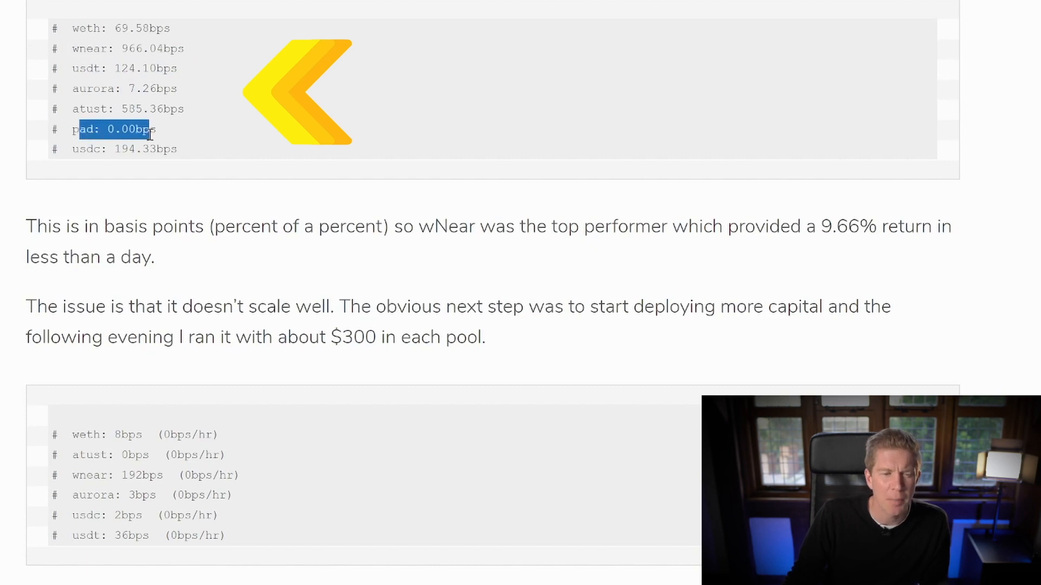
mouse_move(132, 154)
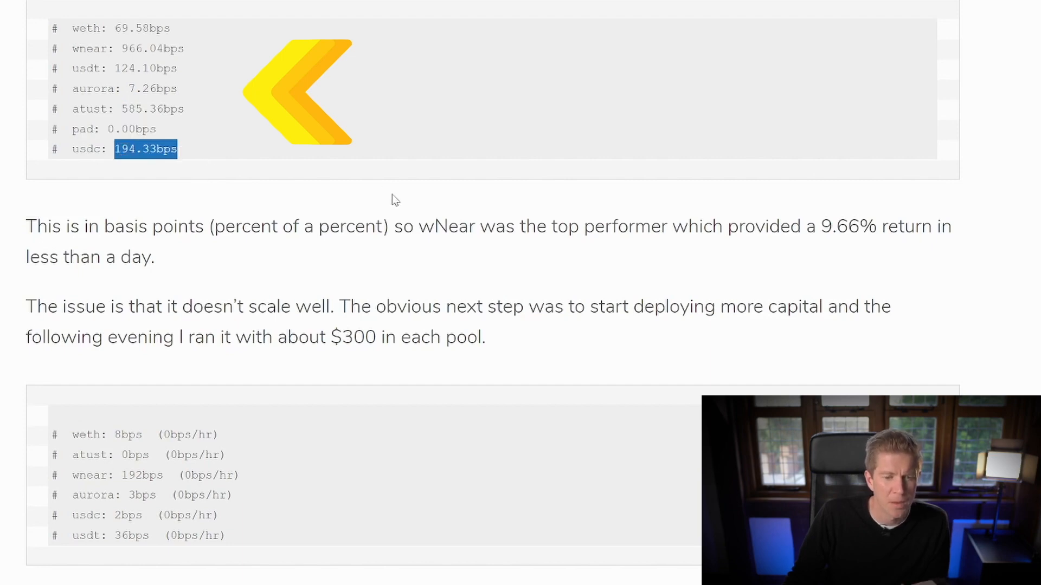
scroll("down", 3)
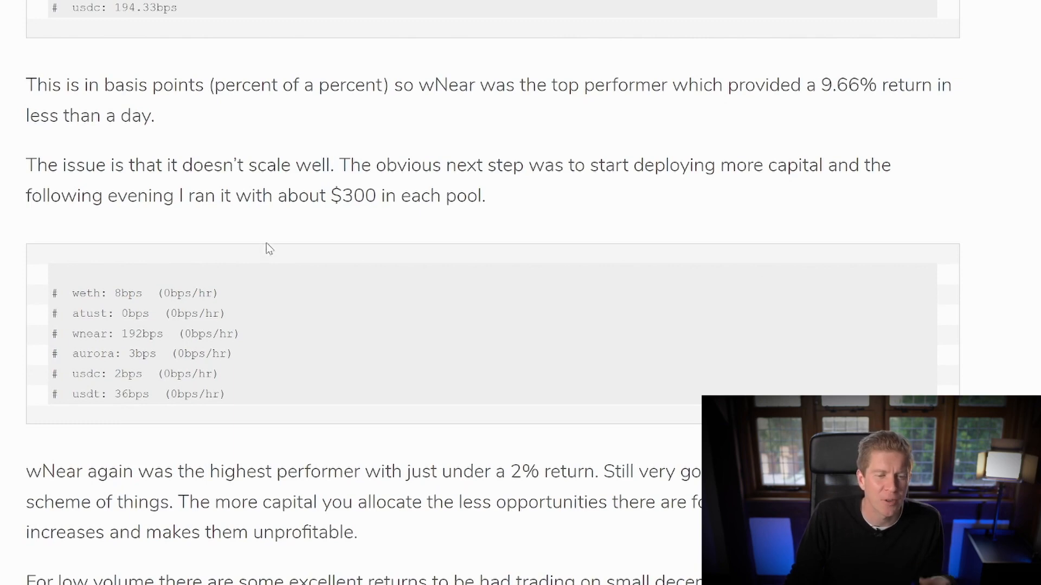
mouse_move(242, 279)
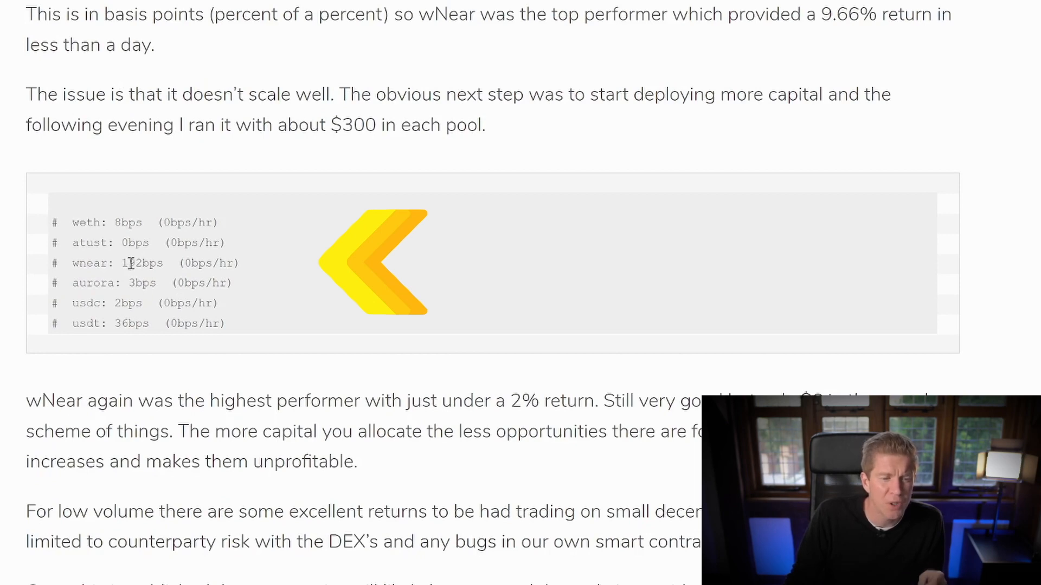
Step: Highlight the wnear 192bps result in the second results table
double_click(142, 263)
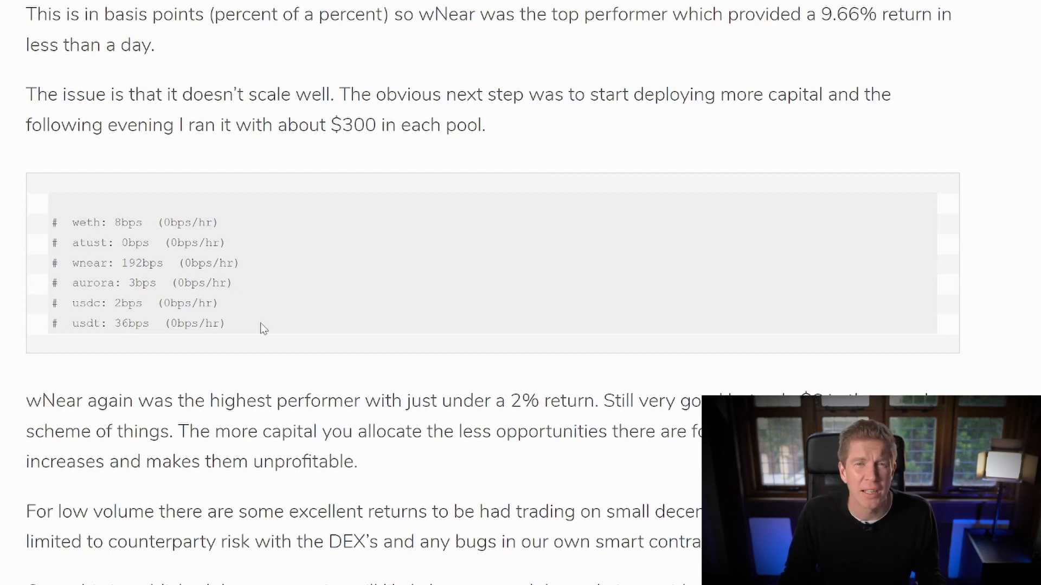
mouse_move(253, 322)
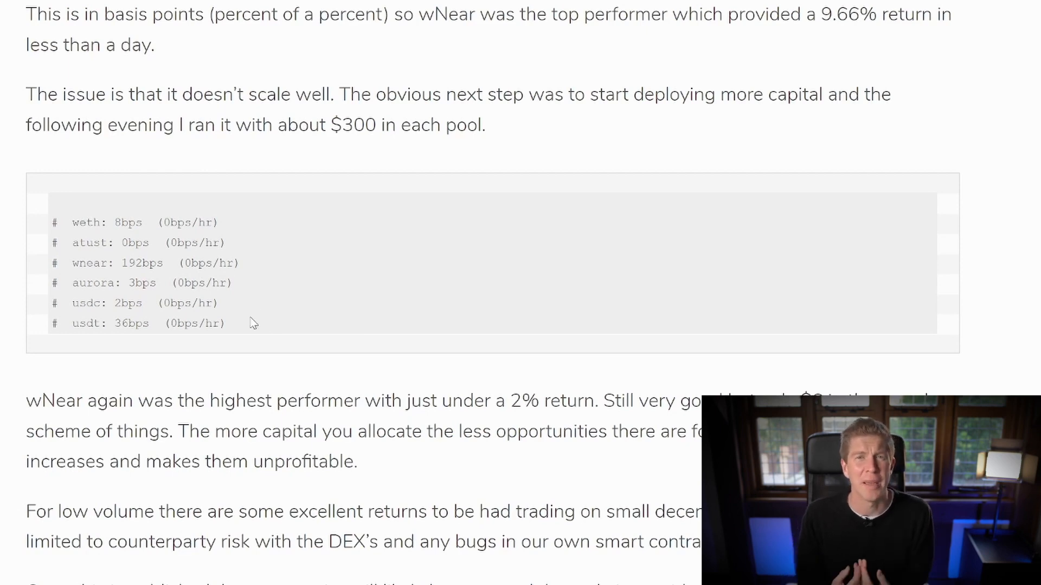